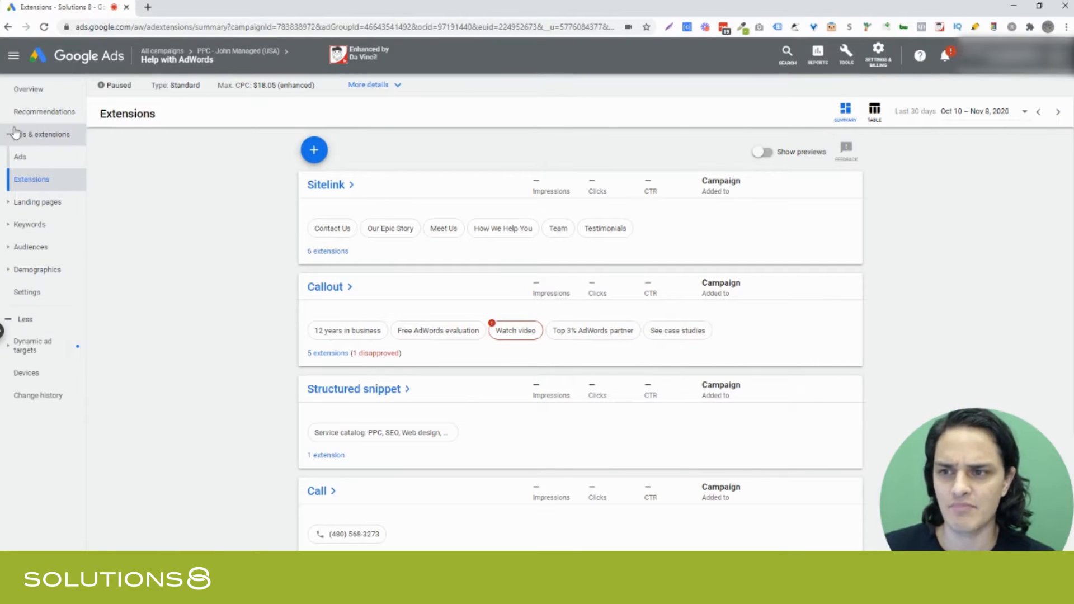
{"action": "mouse_move", "coordinate": [26, 160]}
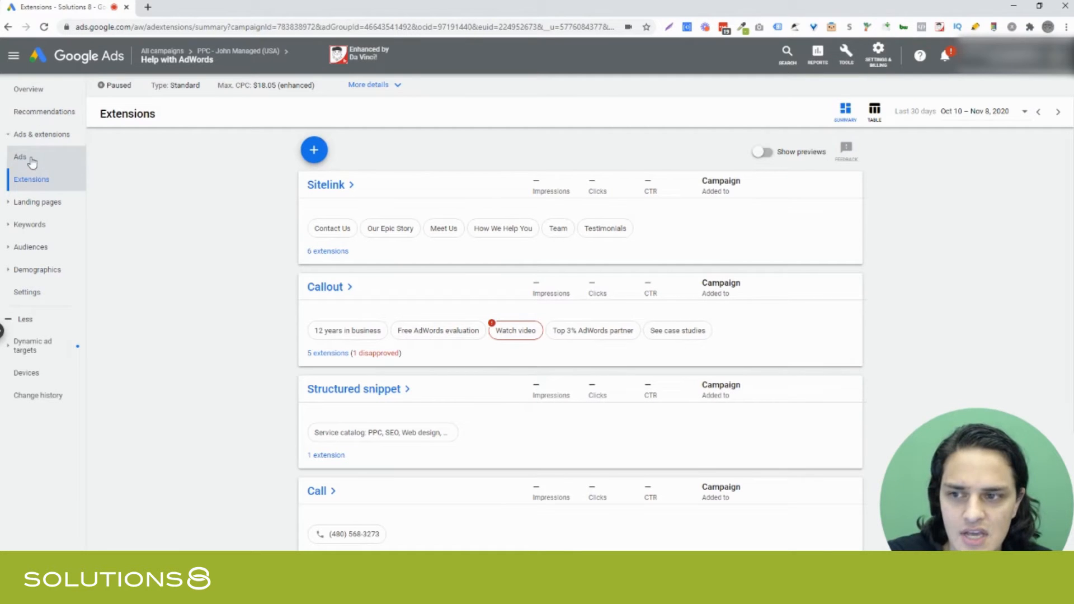
{"action": "mouse_move", "coordinate": [363, 282]}
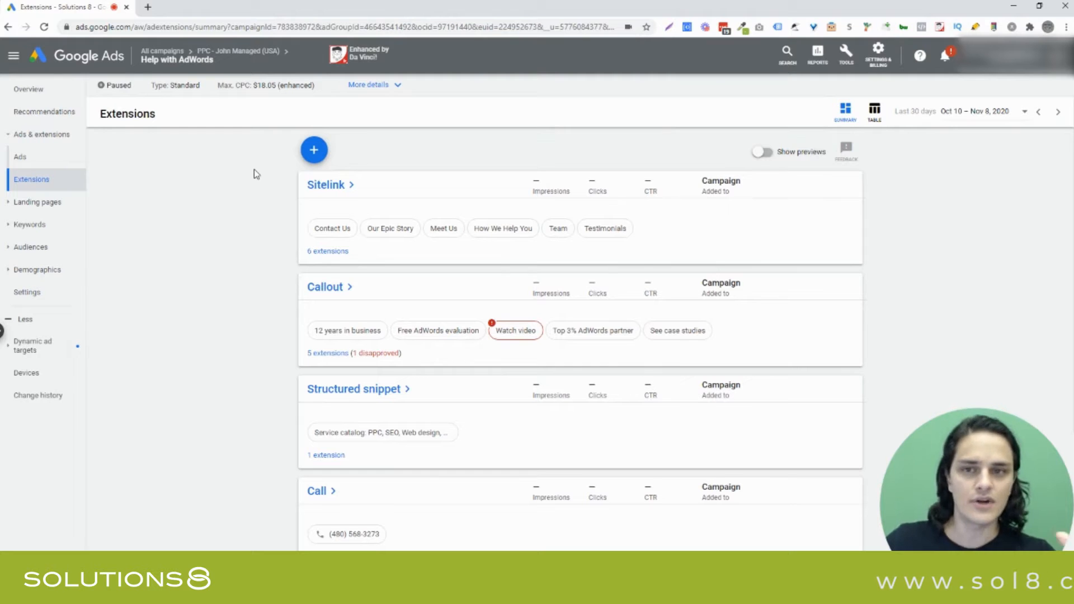
Search 'structured snippets' on Google Images, view the Ray-Ban and choir trip examples, then return to Google Ads
{"action": "type", "text": "storybrand.com"}
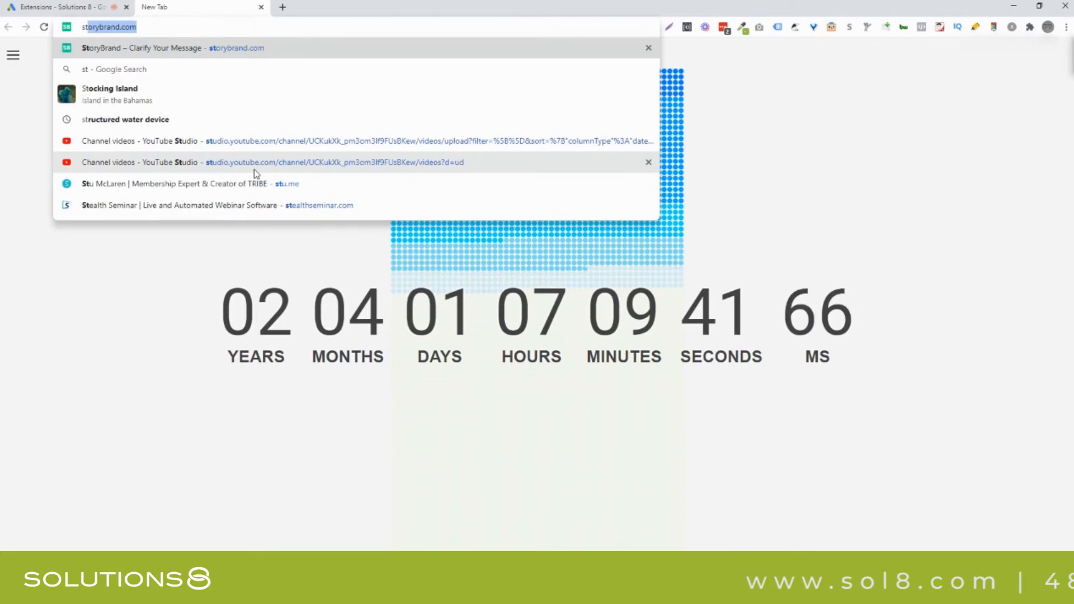
{"action": "type", "text": "struc"}
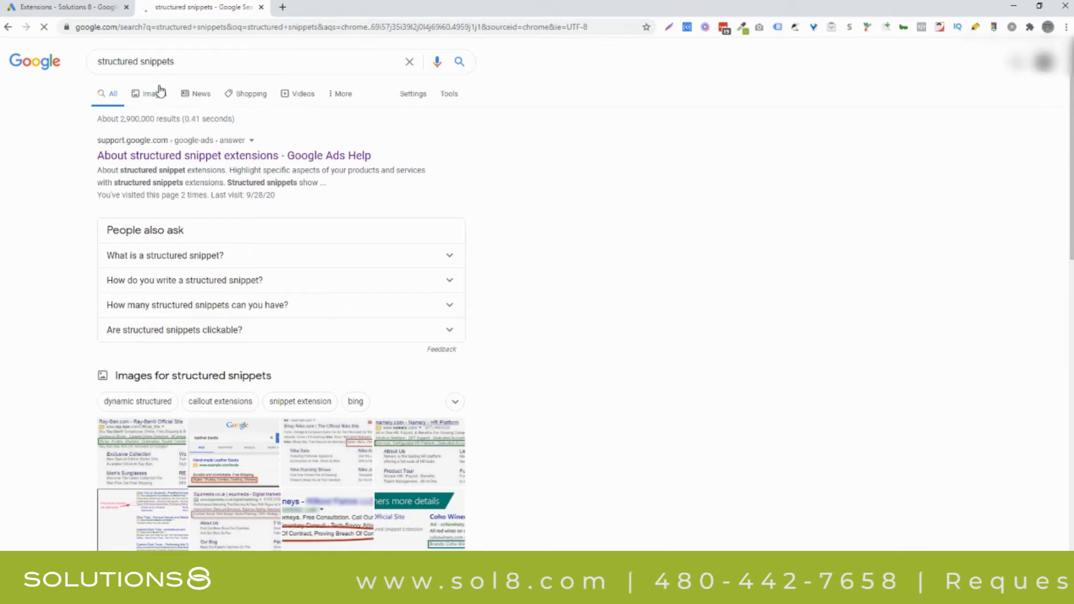
{"action": "left_click", "coordinate": [148, 92]}
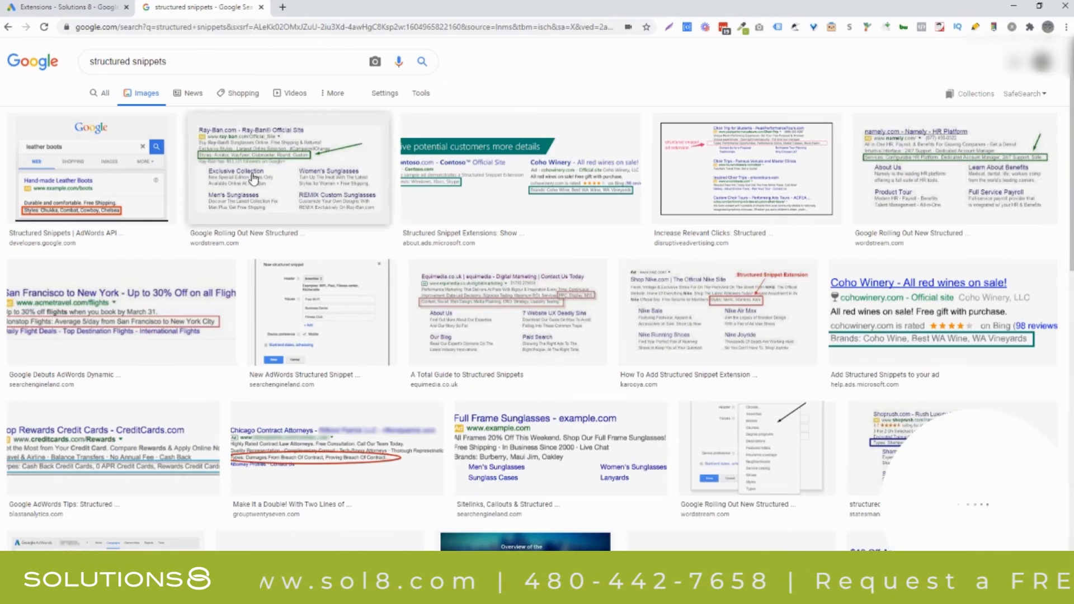
{"action": "left_click", "coordinate": [288, 168]}
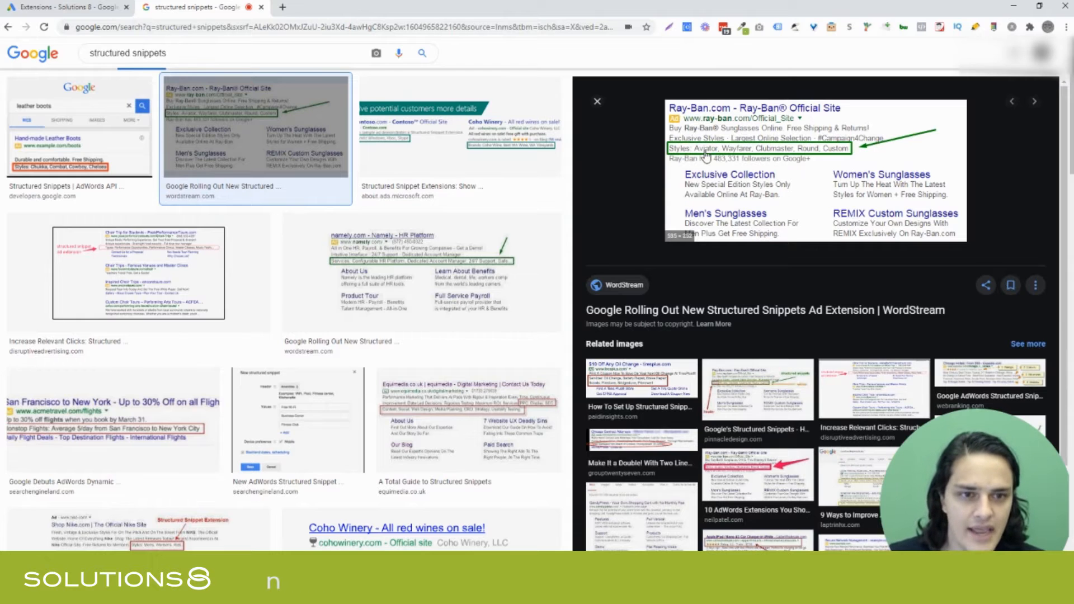
{"action": "mouse_move", "coordinate": [816, 149]}
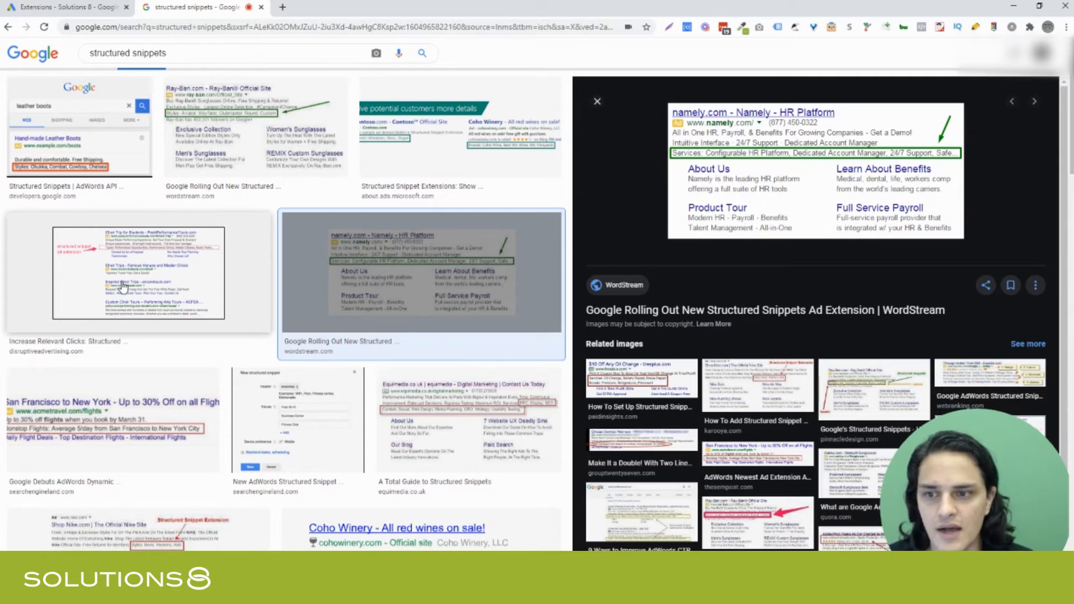
{"action": "left_click", "coordinate": [137, 273]}
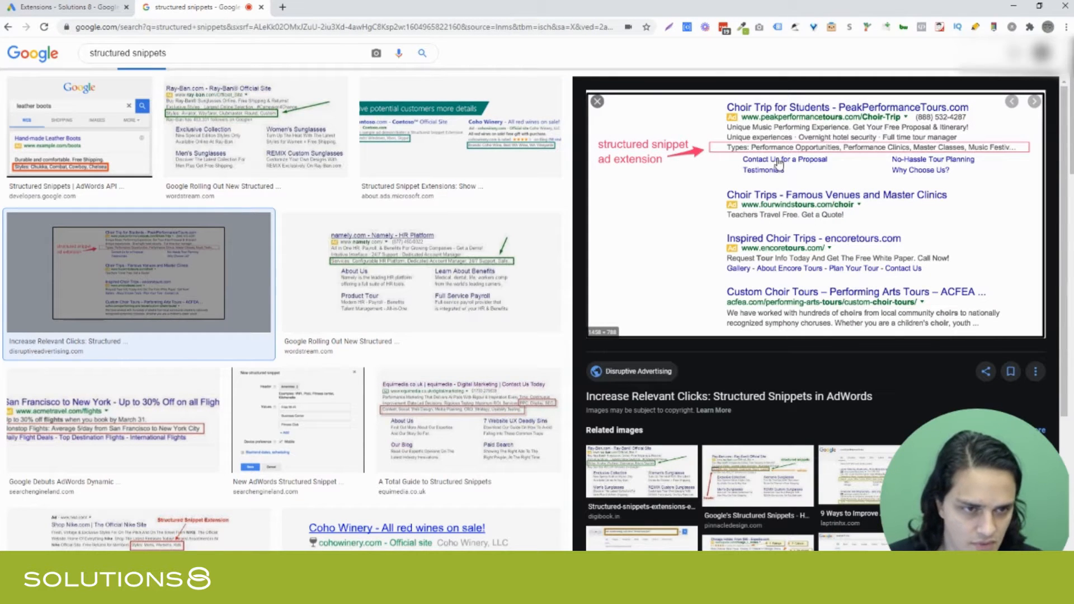
{"action": "mouse_move", "coordinate": [729, 152]}
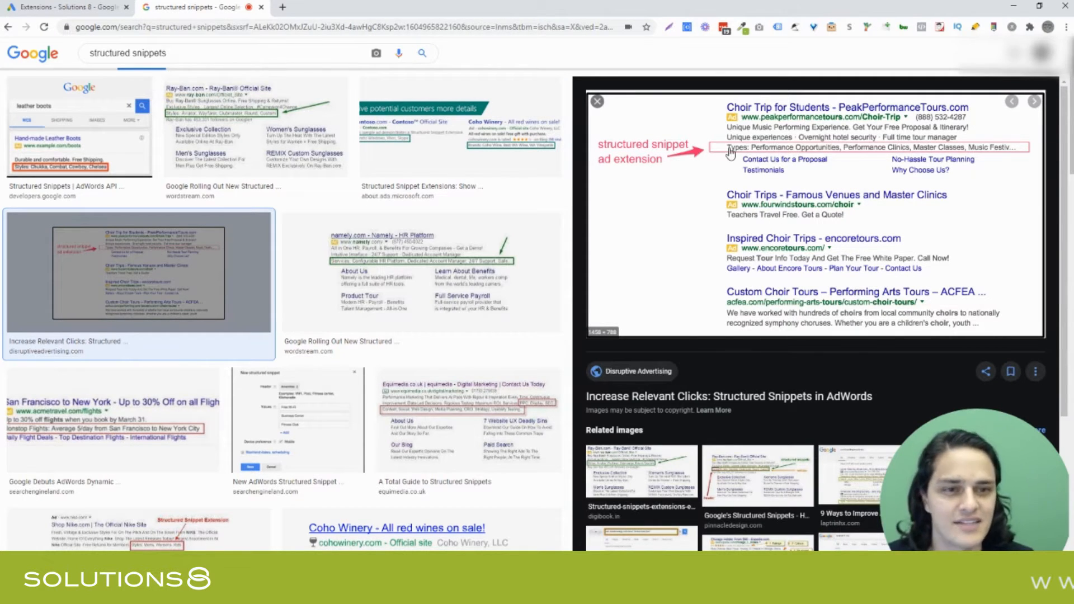
{"action": "left_click", "coordinate": [65, 7]}
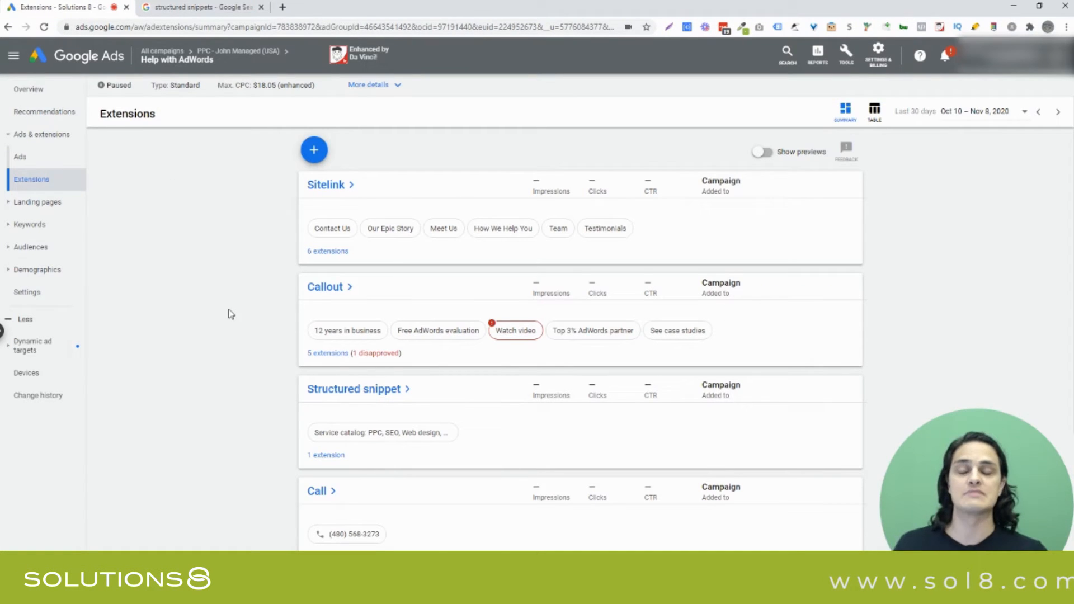
{"action": "mouse_move", "coordinate": [280, 169]}
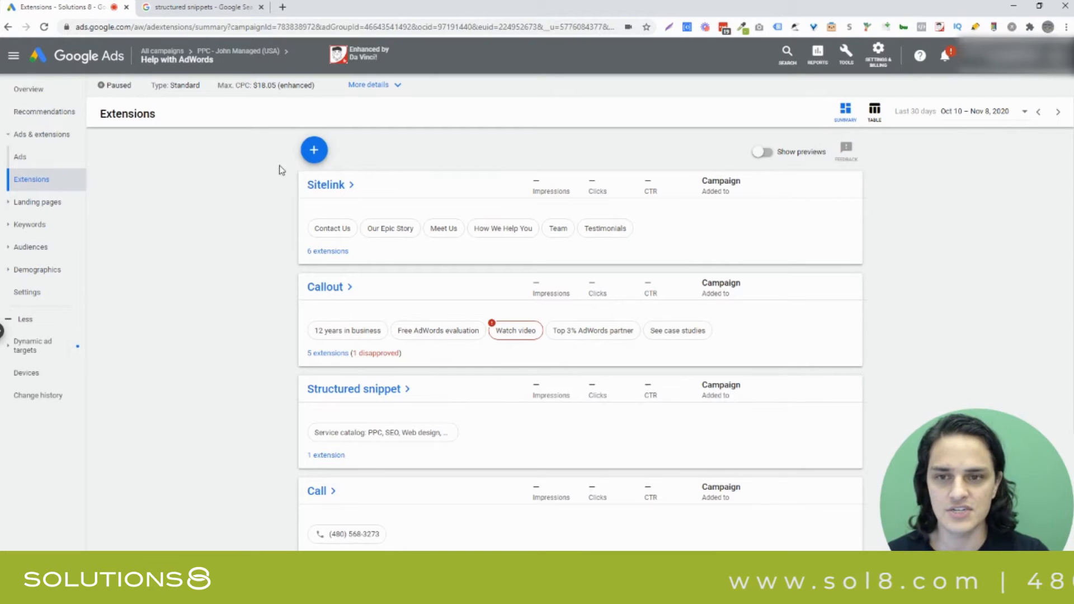
Create a new Structured snippet extension from the blue + menu
{"action": "left_click", "coordinate": [313, 149]}
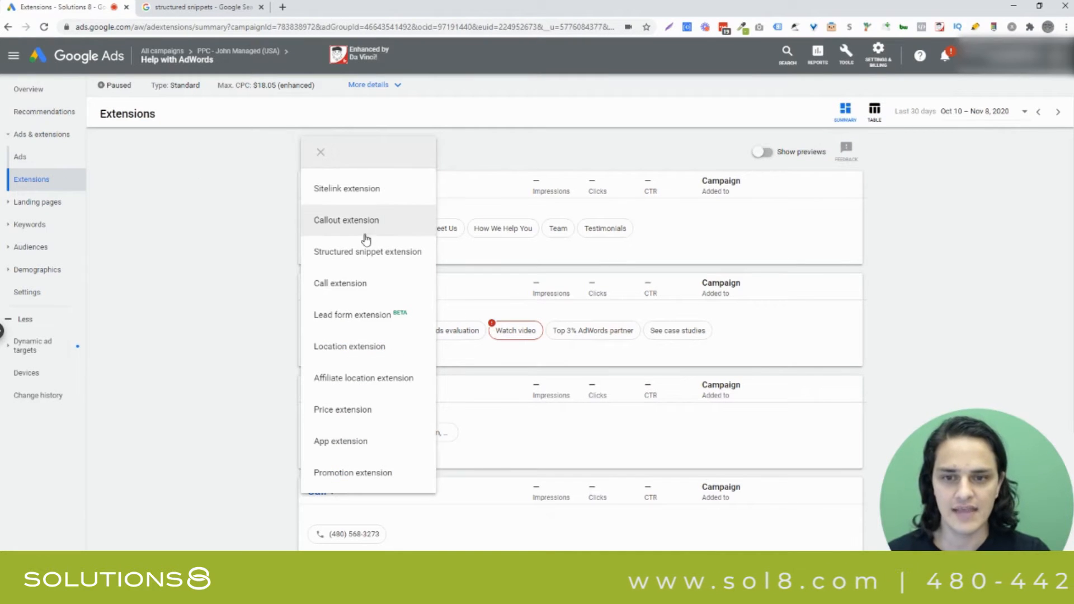
{"action": "left_click", "coordinate": [366, 251]}
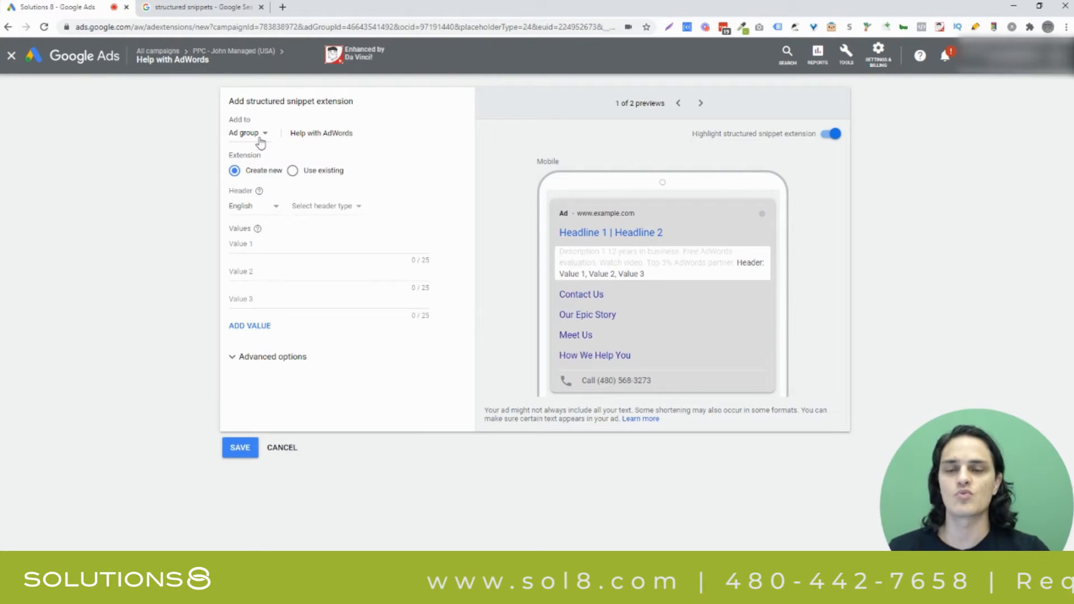
{"action": "left_click", "coordinate": [248, 133]}
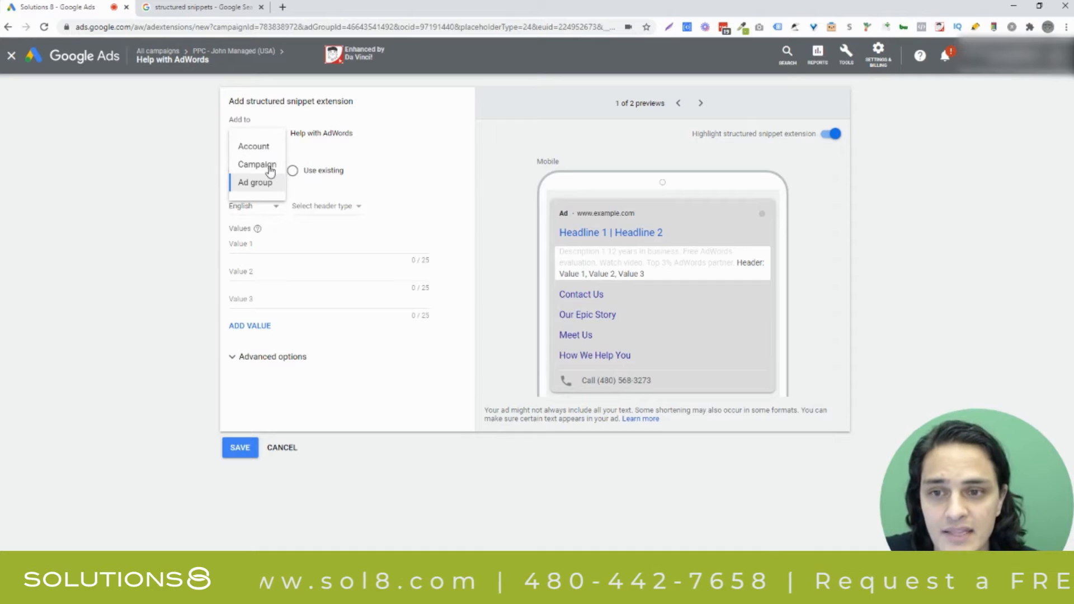
{"action": "mouse_move", "coordinate": [259, 183]}
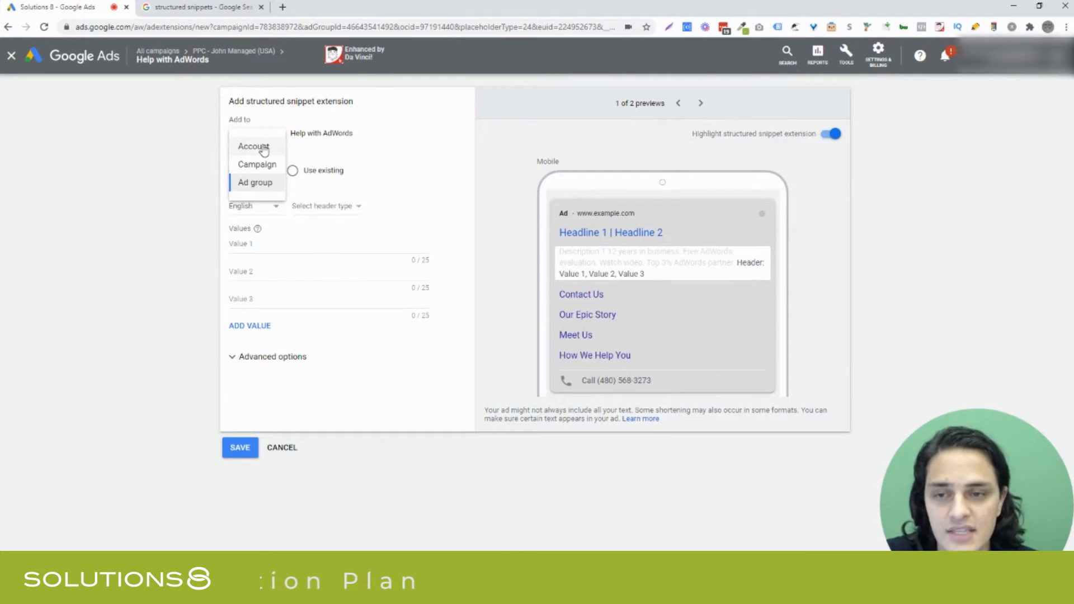
{"action": "left_click", "coordinate": [253, 145]}
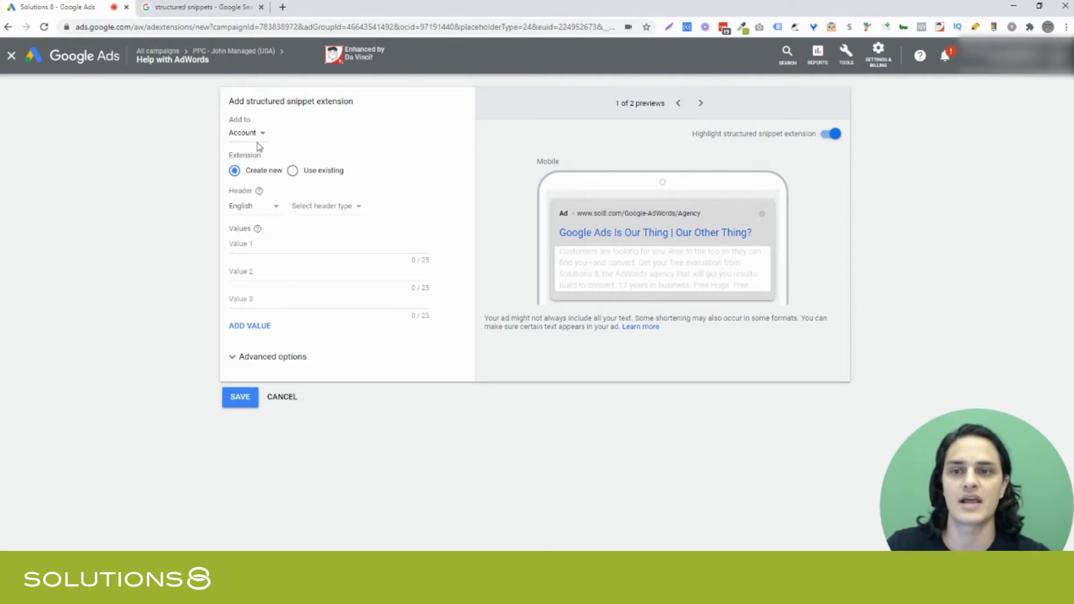
{"action": "left_click", "coordinate": [246, 132]}
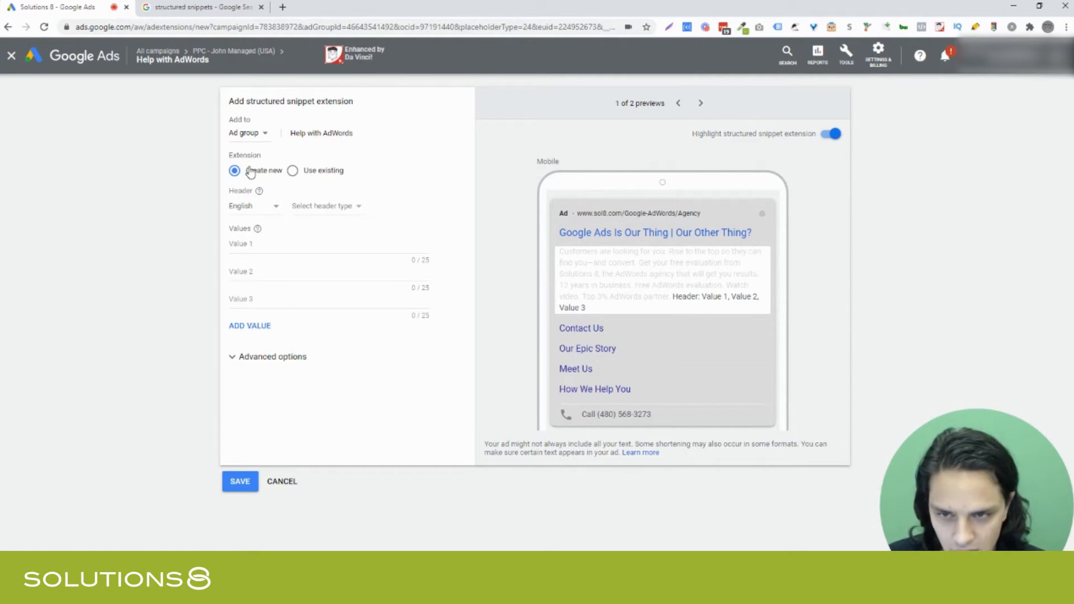
{"action": "mouse_move", "coordinate": [252, 172]}
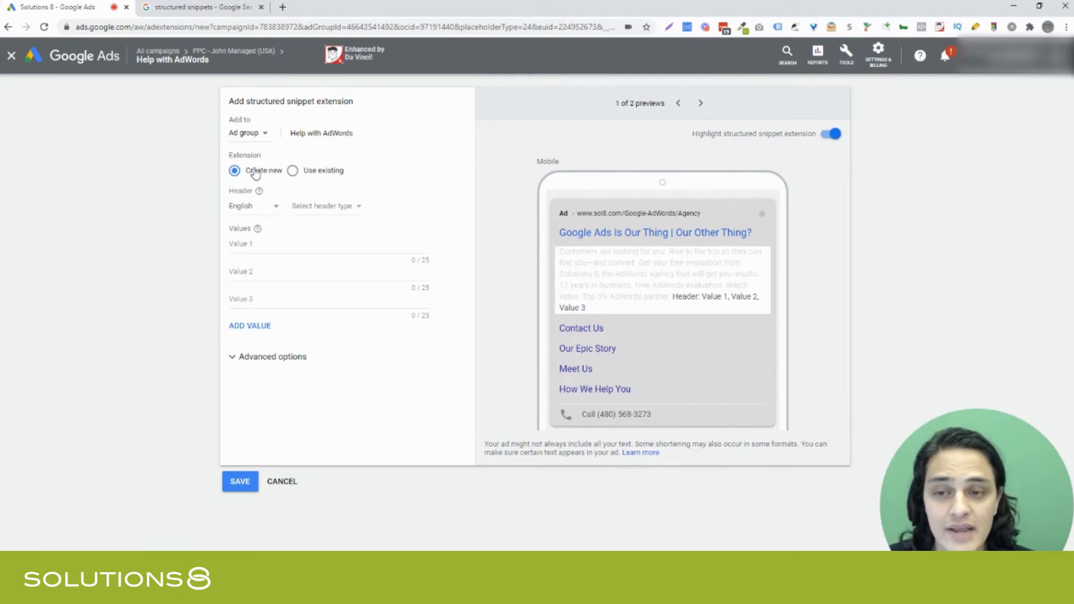
{"action": "left_click", "coordinate": [292, 170]}
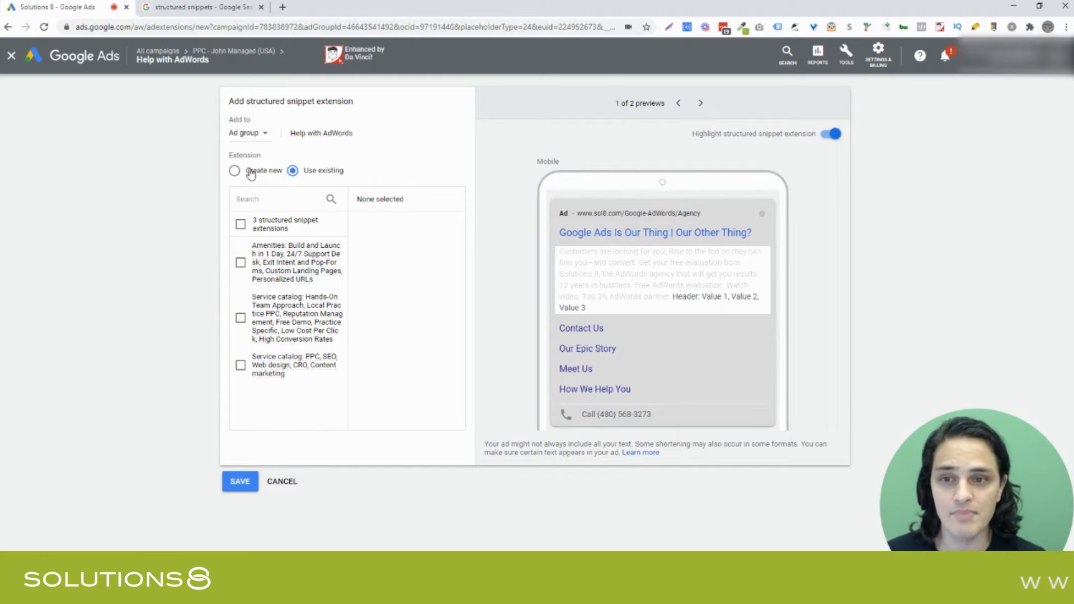
{"action": "left_click", "coordinate": [235, 170]}
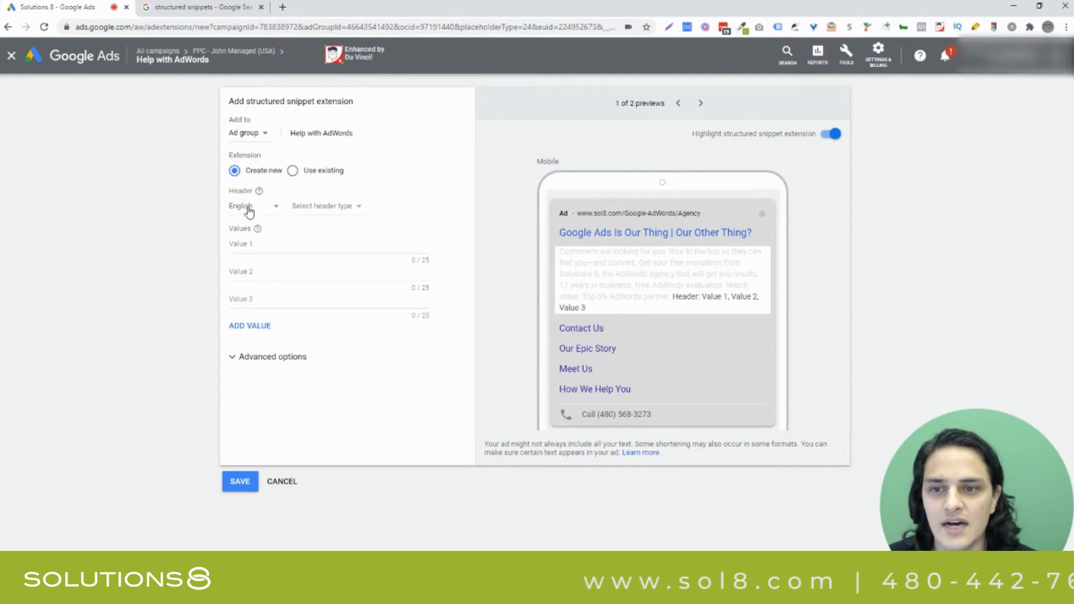
{"action": "left_click", "coordinate": [254, 206]}
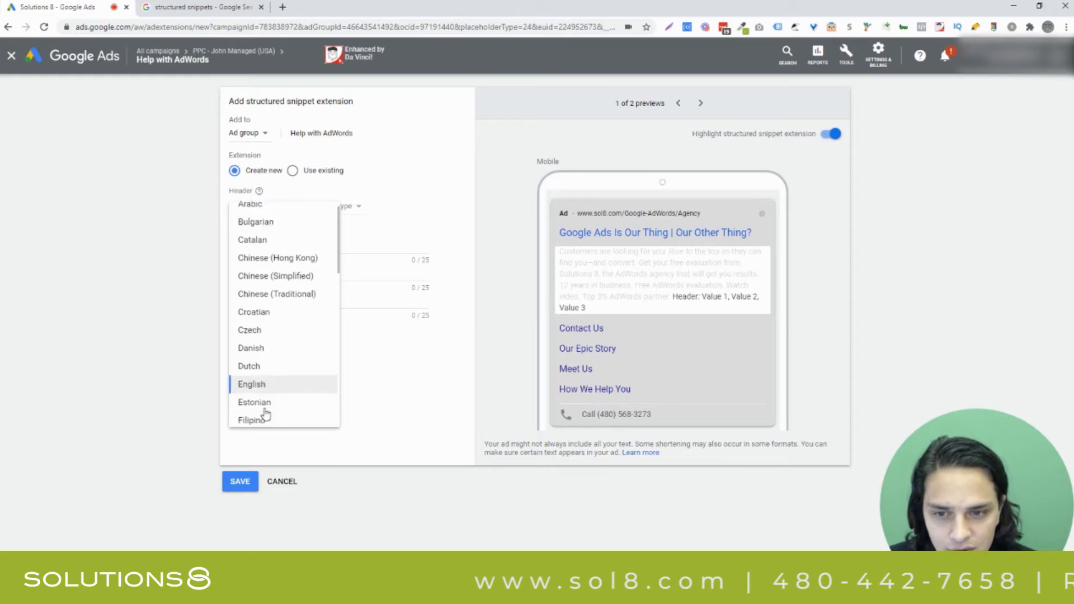
{"action": "left_click", "coordinate": [251, 384]}
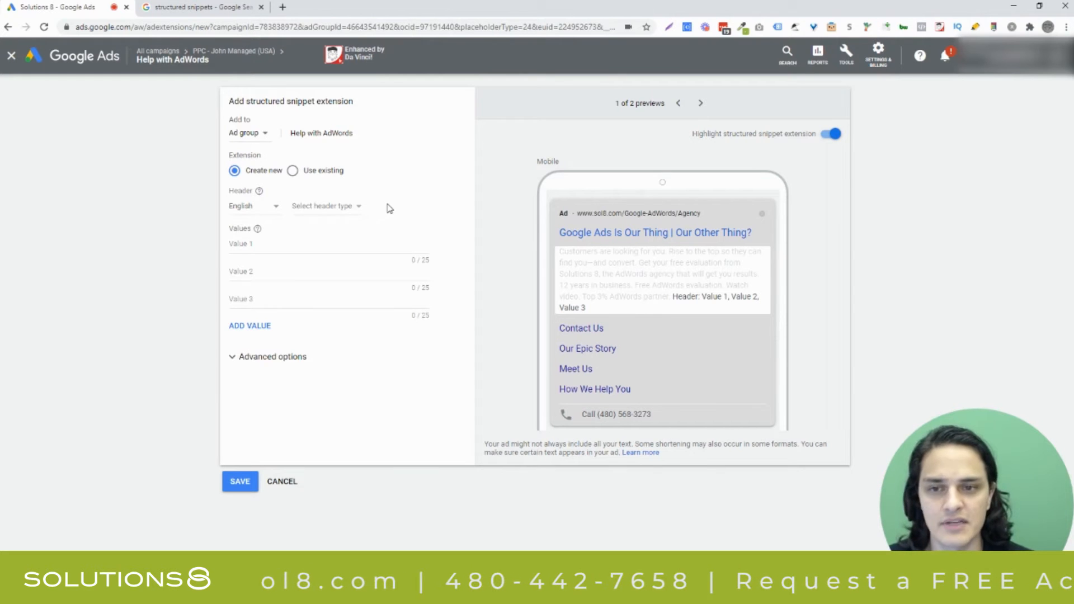
Sample Brands, Courses, Destinations and Featured hotels as the snippet header type
{"action": "left_click", "coordinate": [327, 206]}
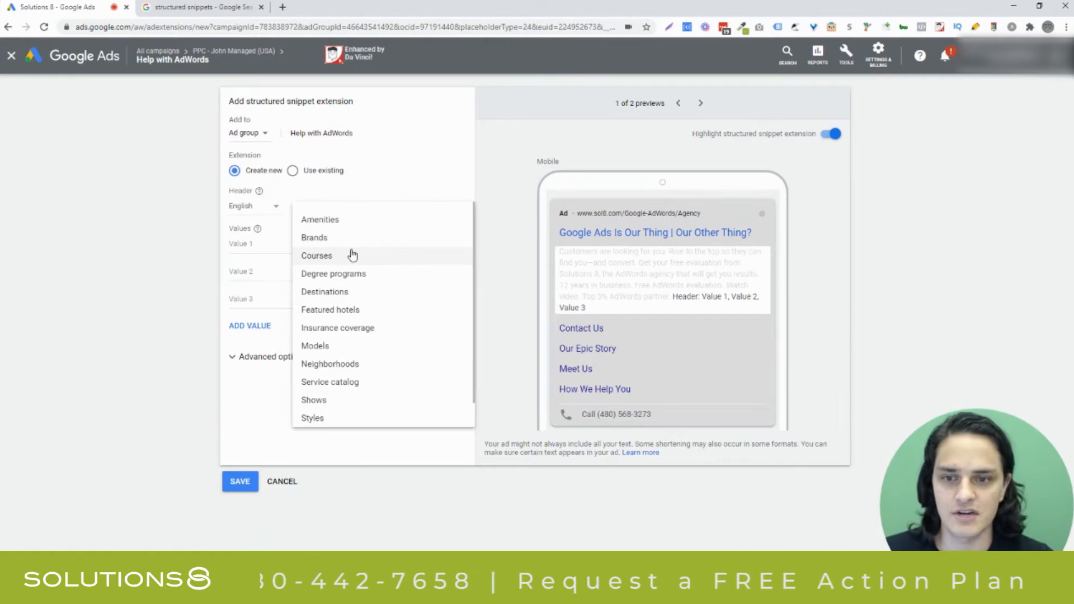
{"action": "scroll", "scroll_direction": "down", "scroll_amount": 3}
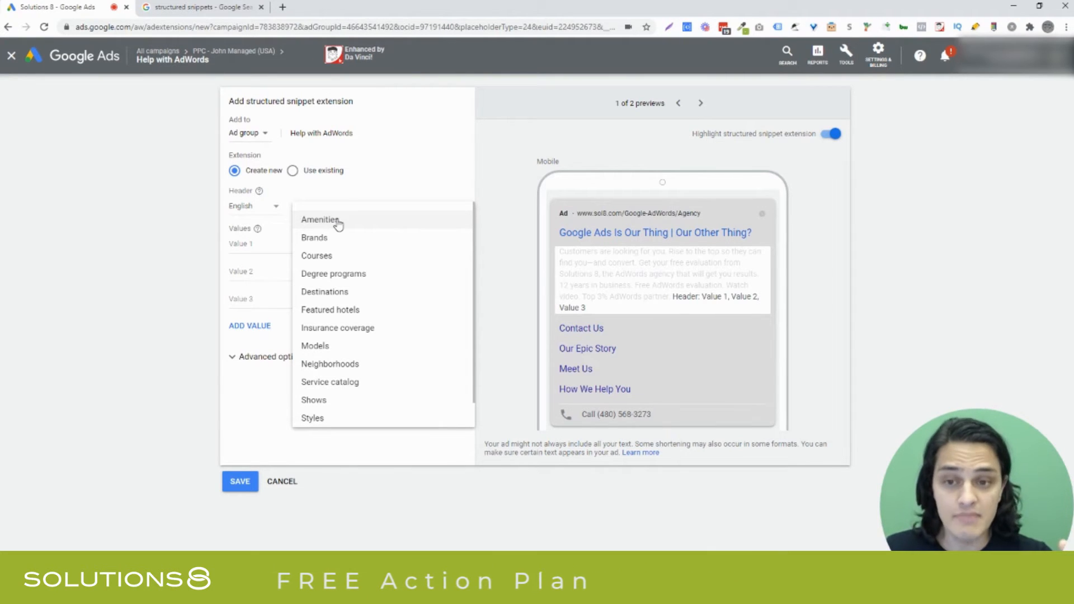
{"action": "mouse_move", "coordinate": [336, 237]}
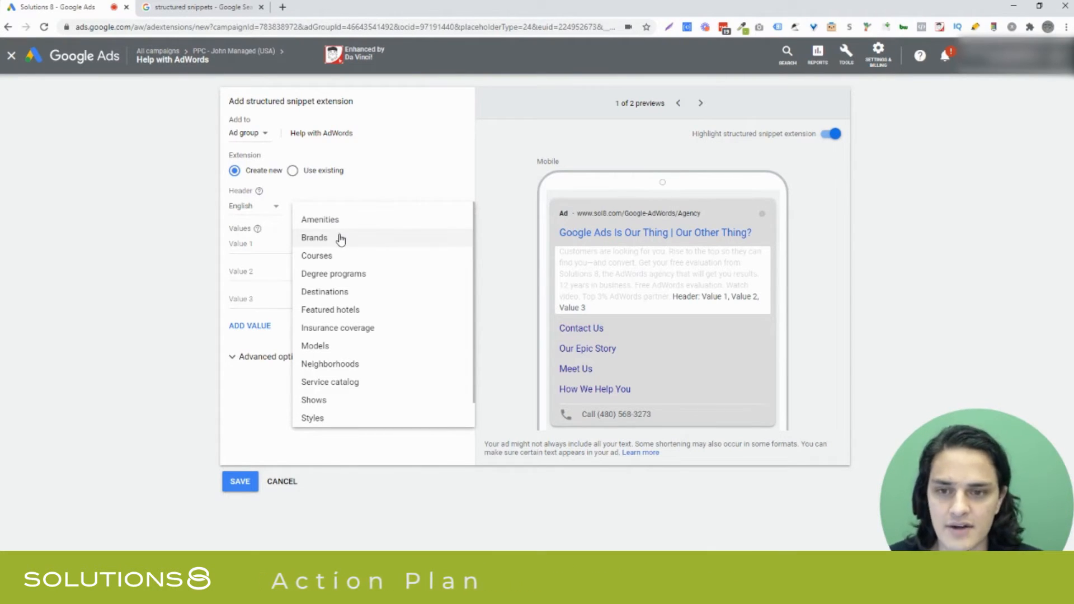
{"action": "left_click", "coordinate": [314, 237]}
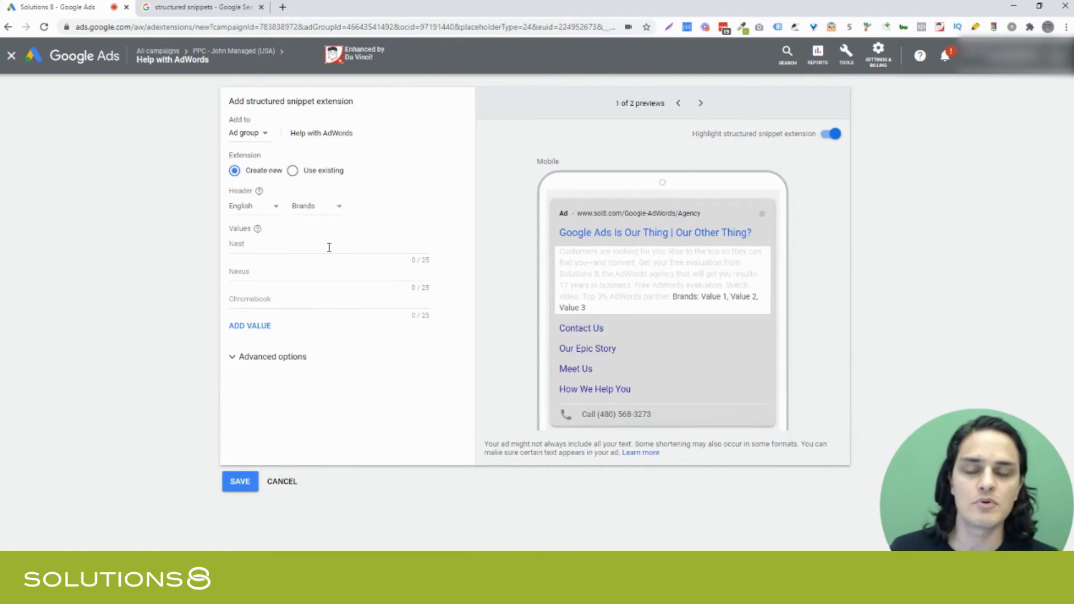
{"action": "left_click", "coordinate": [317, 206]}
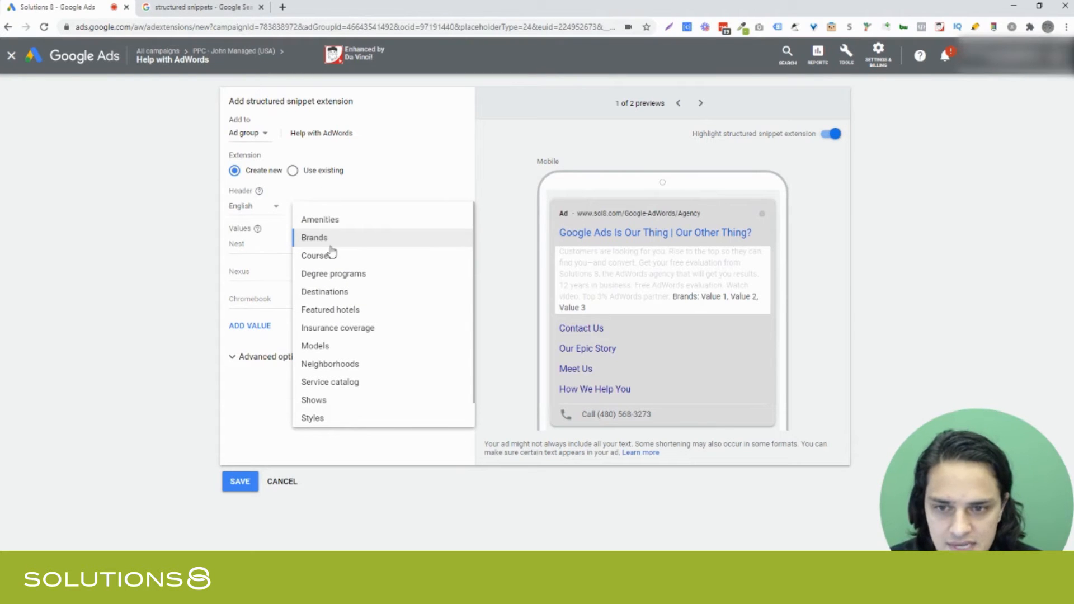
{"action": "left_click", "coordinate": [315, 255]}
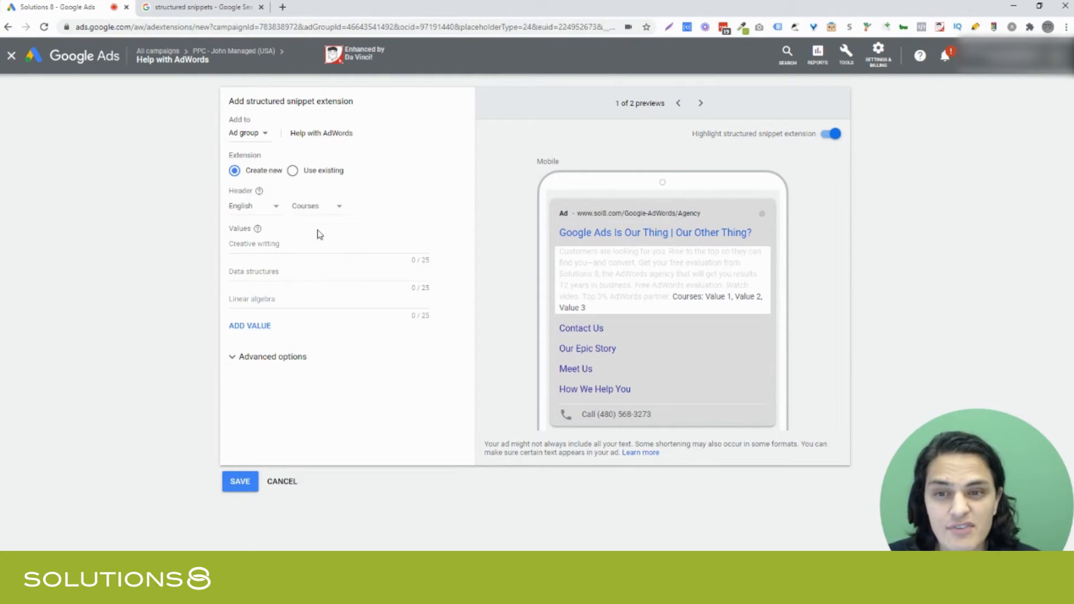
{"action": "mouse_move", "coordinate": [279, 254]}
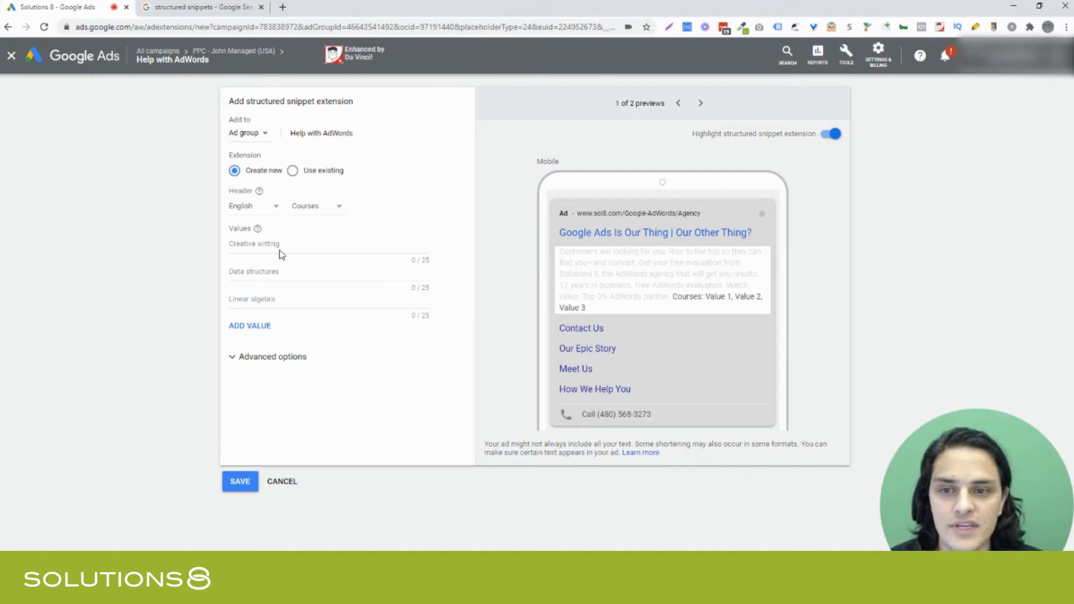
{"action": "mouse_move", "coordinate": [258, 229]}
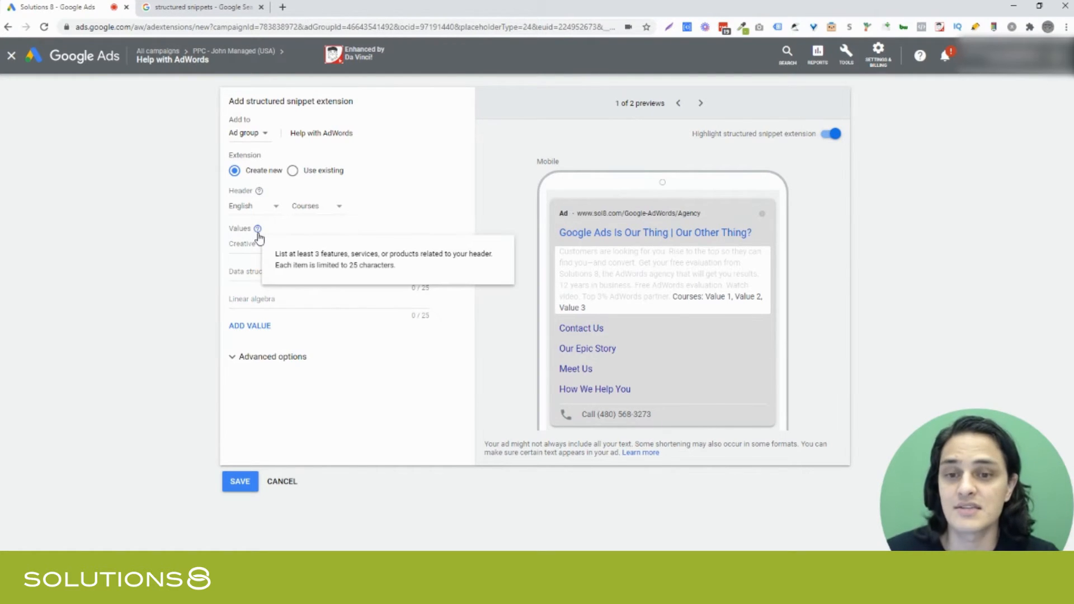
{"action": "mouse_move", "coordinate": [355, 223]}
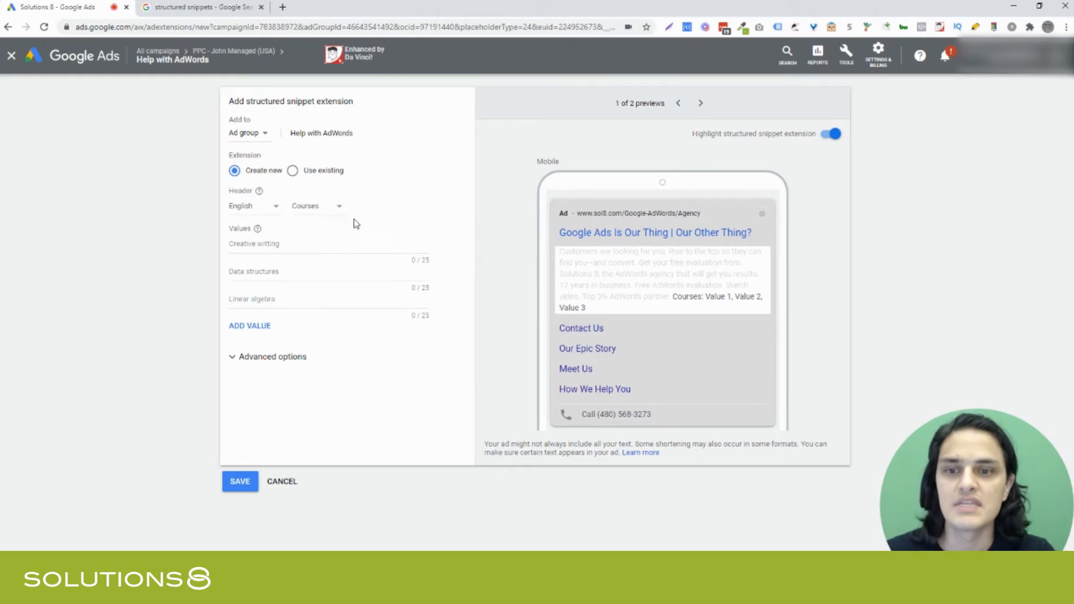
{"action": "left_click", "coordinate": [317, 206]}
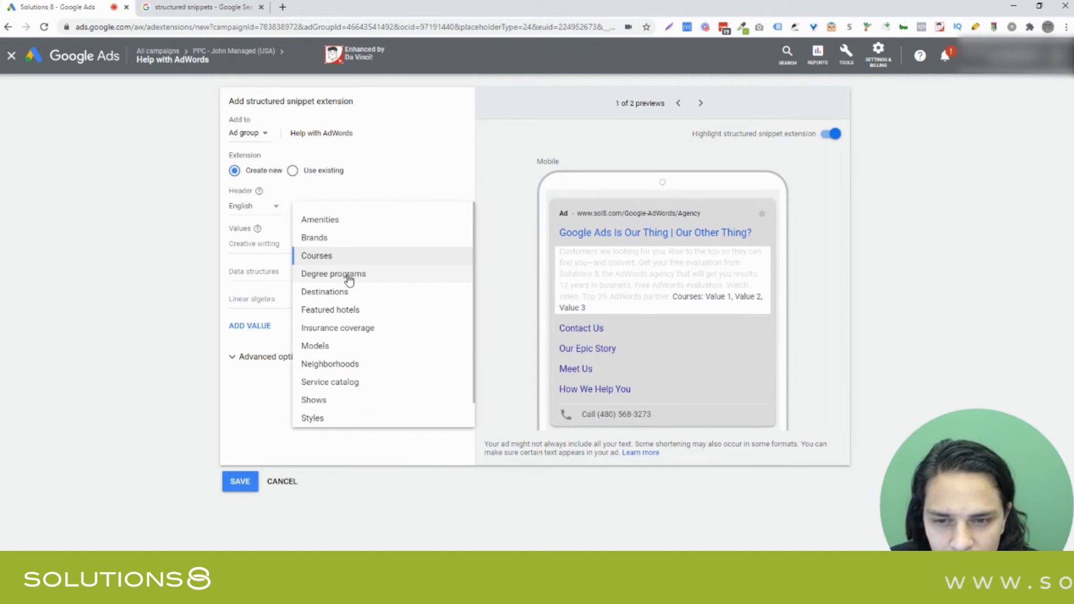
{"action": "mouse_move", "coordinate": [345, 300]}
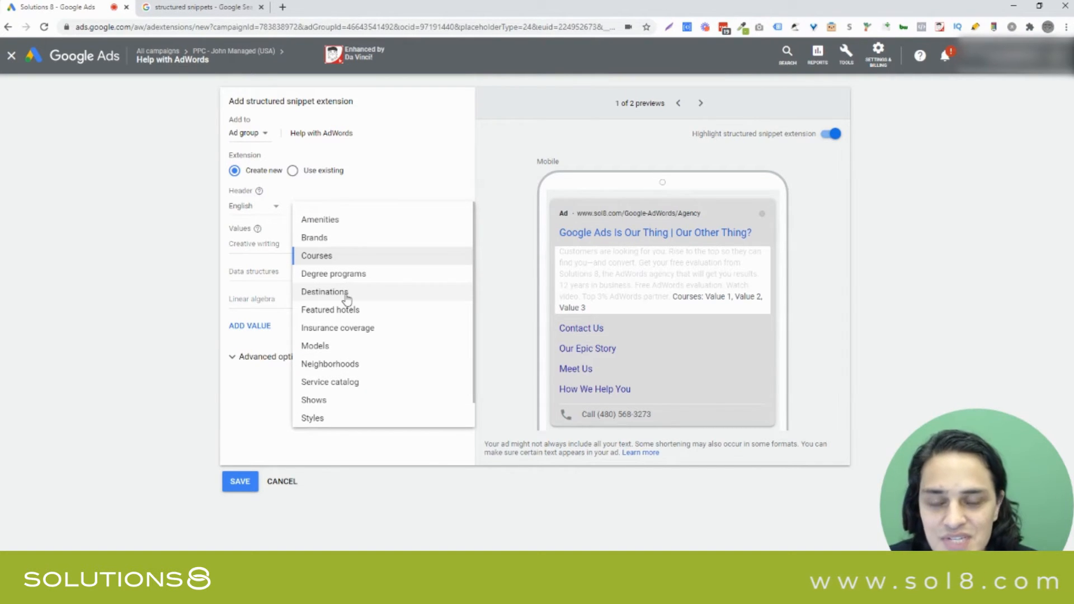
{"action": "left_click", "coordinate": [324, 291]}
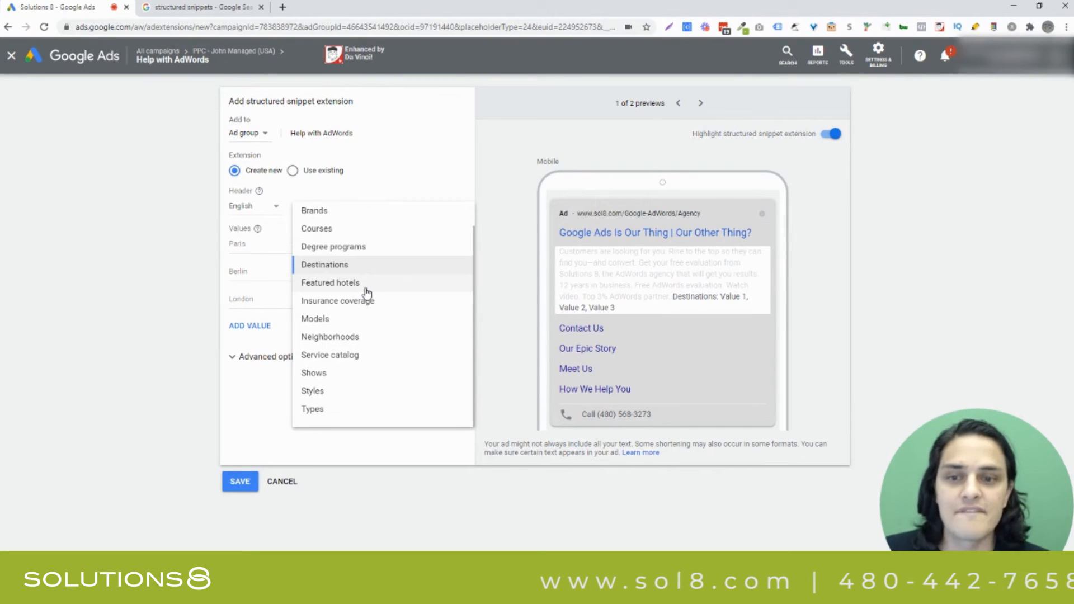
{"action": "left_click", "coordinate": [330, 281]}
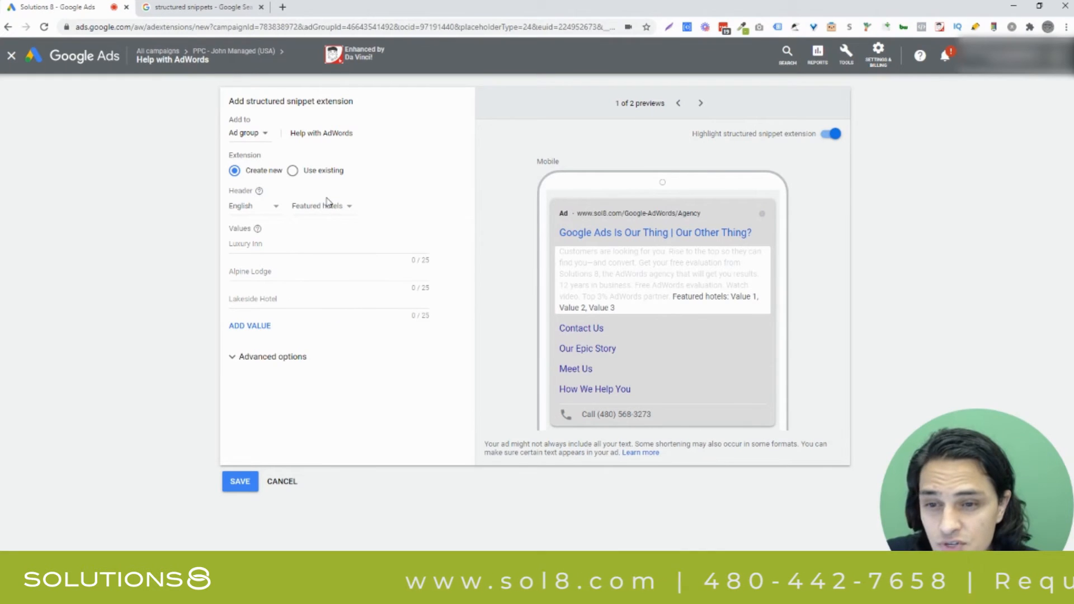
Sample Insurance coverage, Models and Neighborhoods as the snippet header type
{"action": "left_click", "coordinate": [321, 206]}
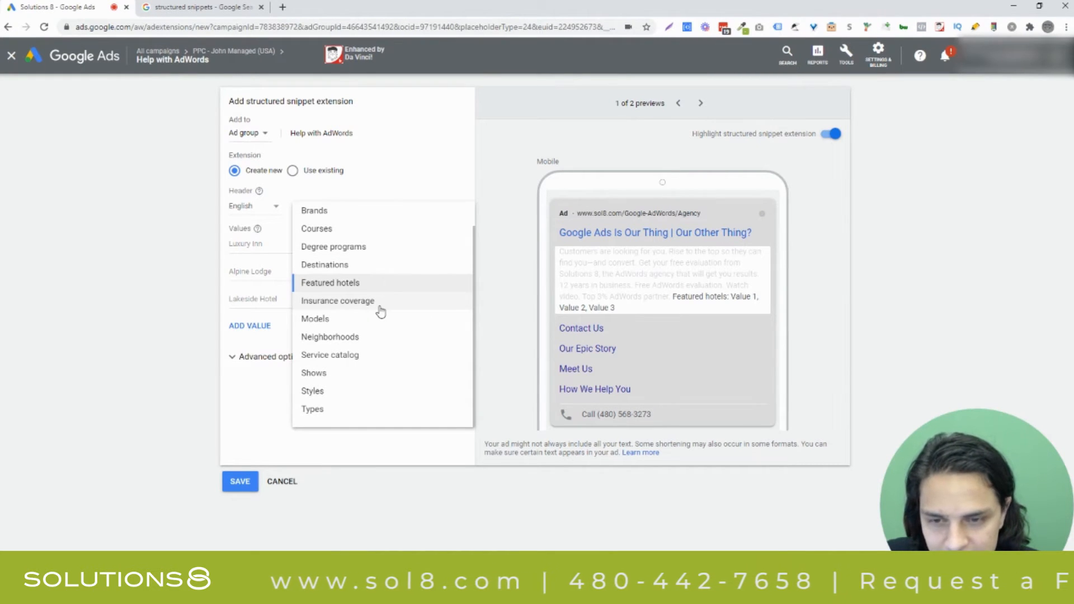
{"action": "left_click", "coordinate": [338, 301]}
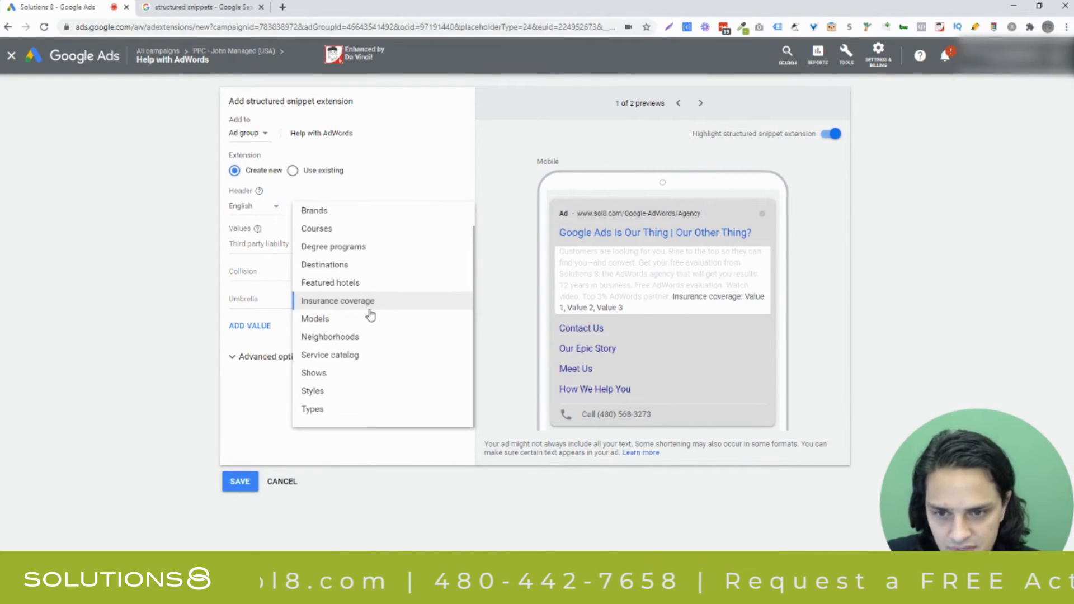
{"action": "left_click", "coordinate": [314, 319]}
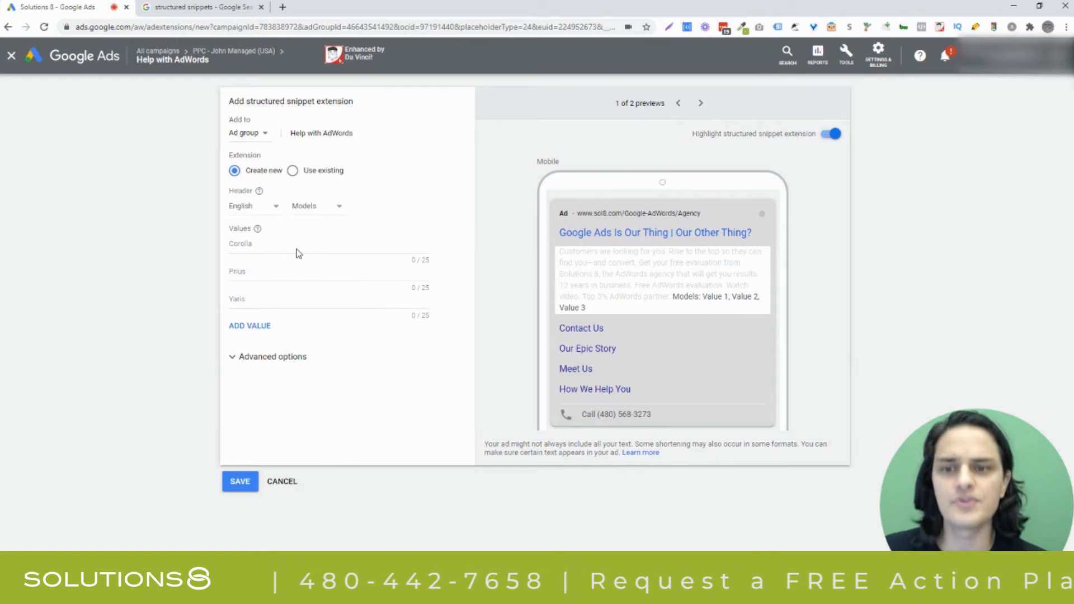
{"action": "left_click", "coordinate": [329, 244]}
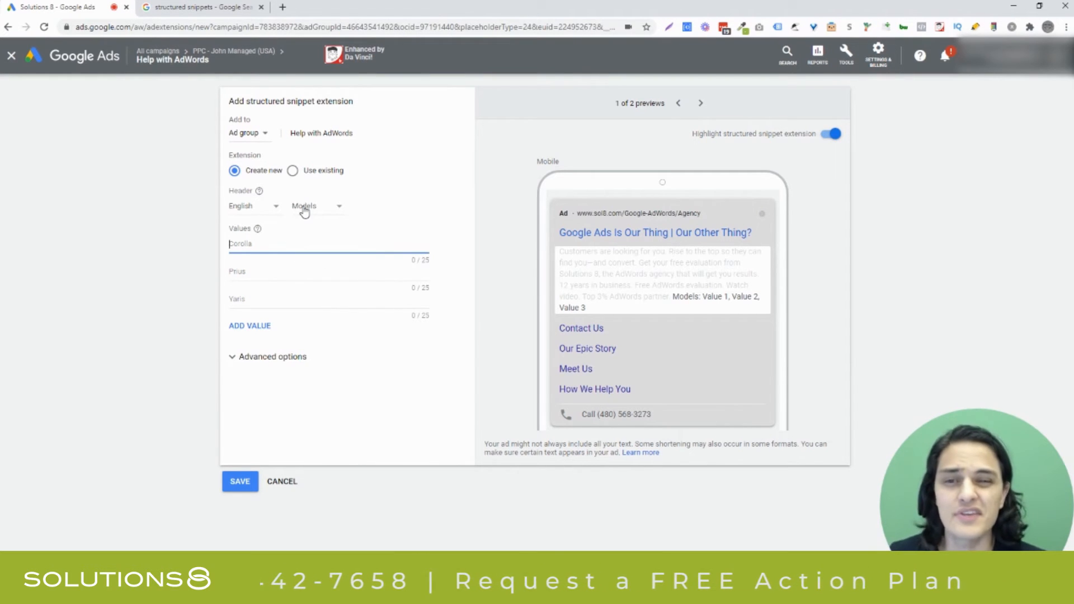
{"action": "left_click", "coordinate": [315, 206]}
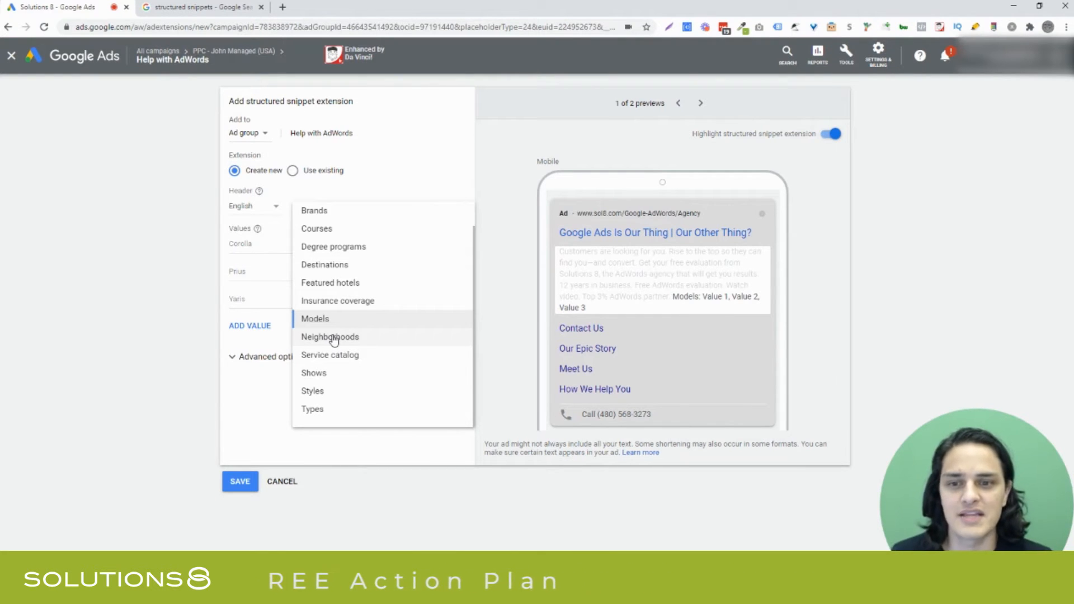
{"action": "left_click", "coordinate": [329, 337]}
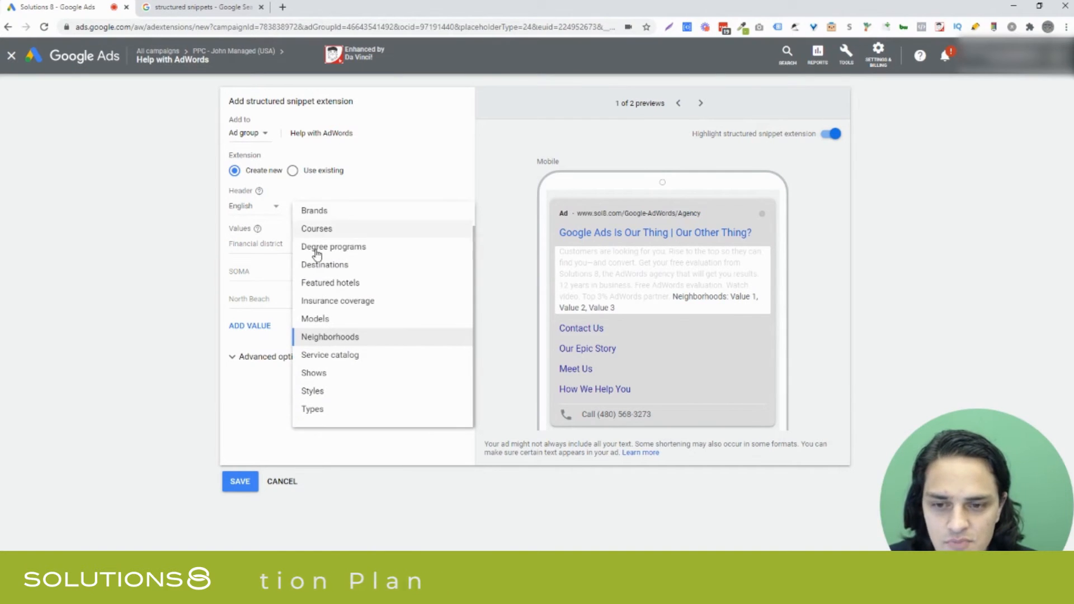
{"action": "mouse_move", "coordinate": [335, 354]}
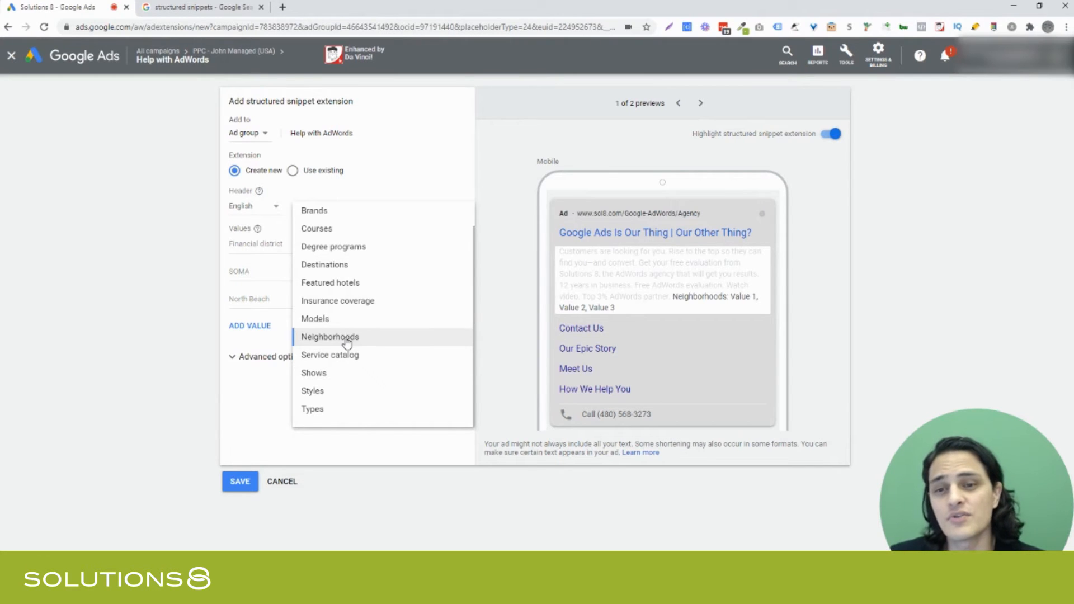
{"action": "left_click", "coordinate": [329, 336]}
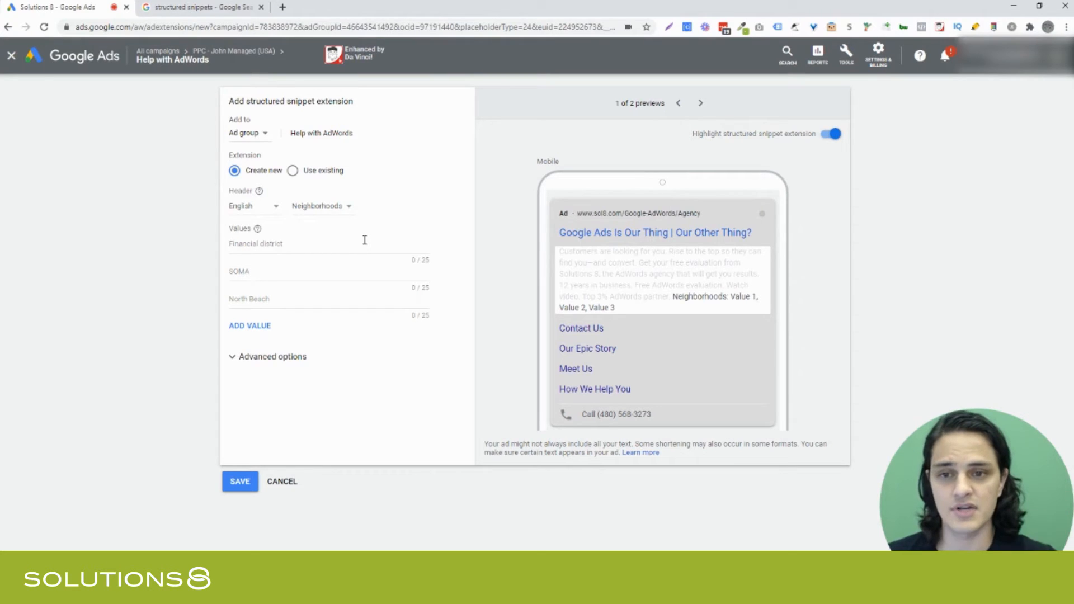
Set the snippet header type to Service catalog
{"action": "left_click", "coordinate": [321, 206]}
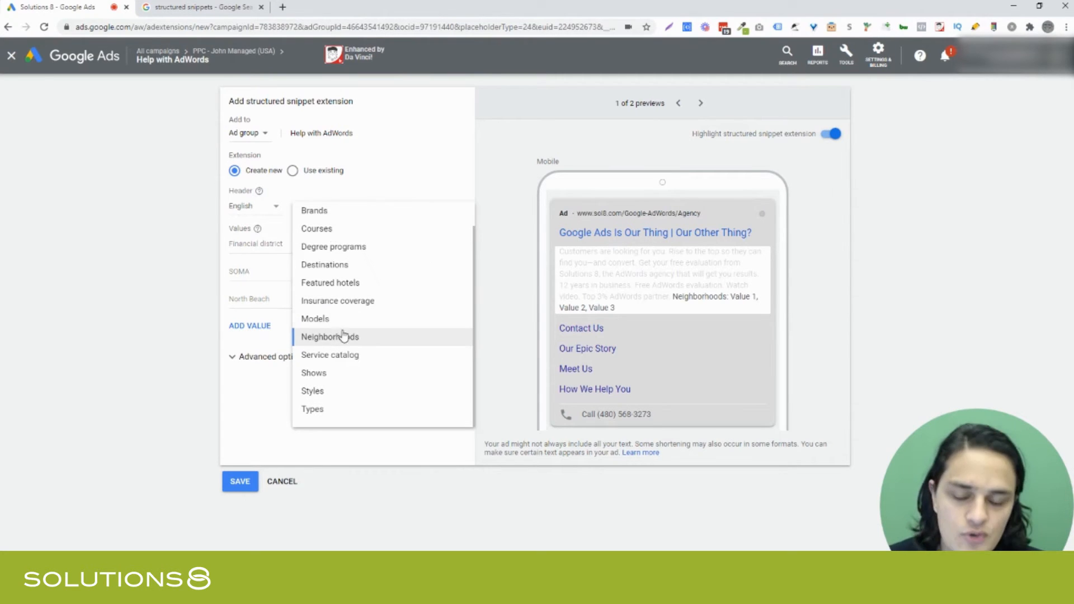
{"action": "left_click", "coordinate": [329, 355]}
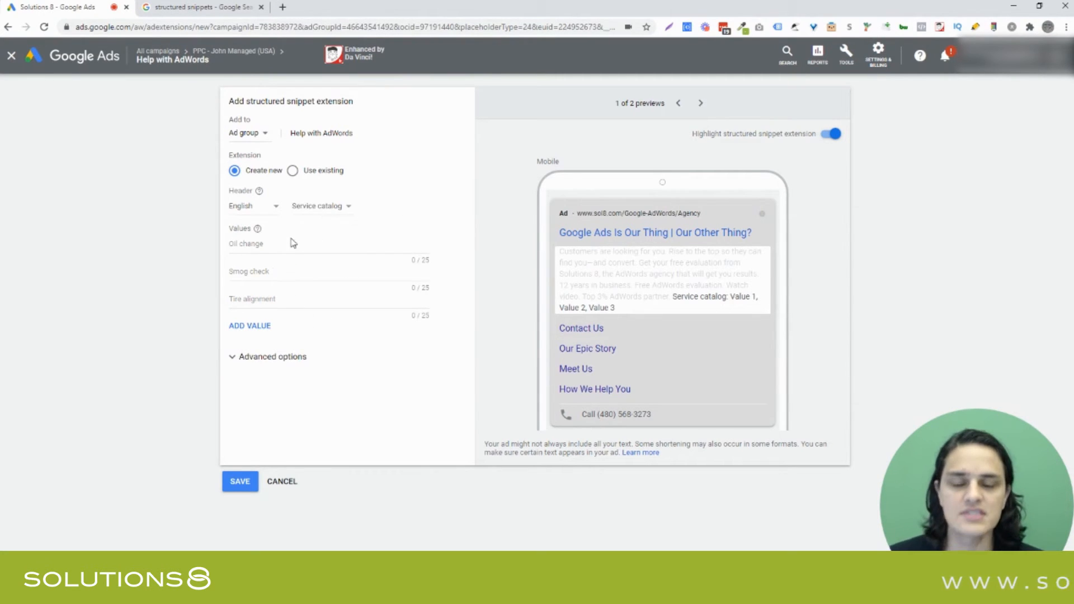
{"action": "left_click", "coordinate": [321, 206]}
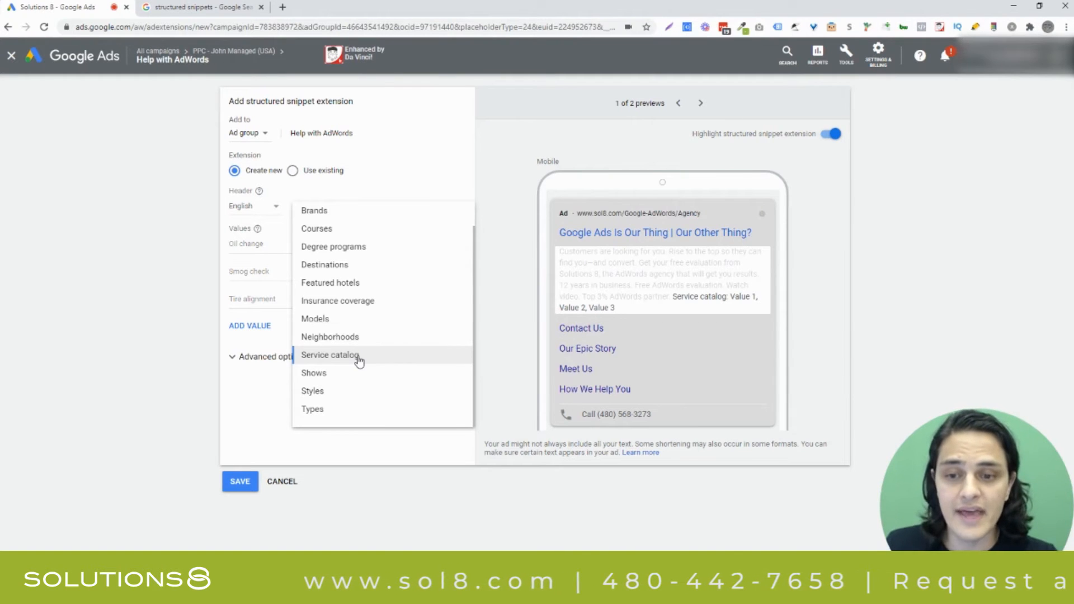
{"action": "left_click", "coordinate": [329, 354]}
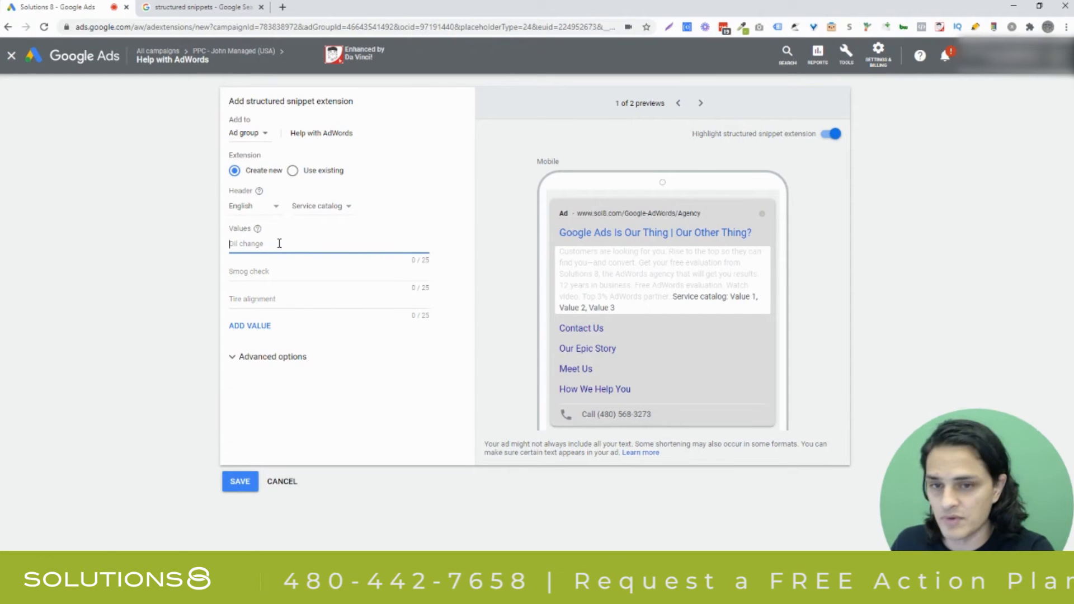
Enter Google Ads Management, Facebook Ads Management and Omnichannel Ad Management as the three values, fixing a misspelling
{"action": "type", "text": "Google Ads"}
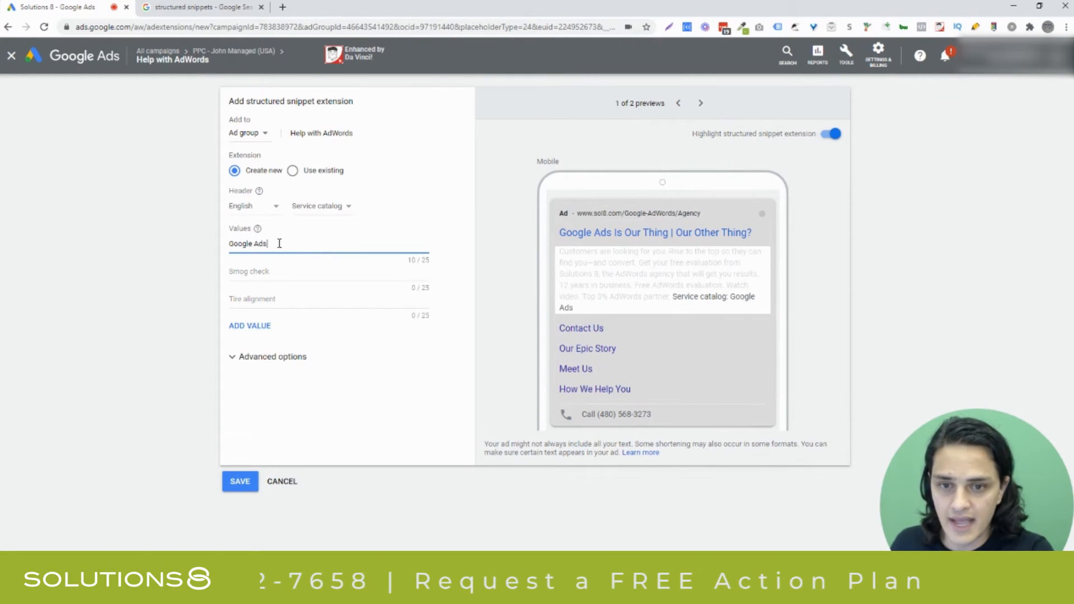
{"action": "type", "text": "Management"}
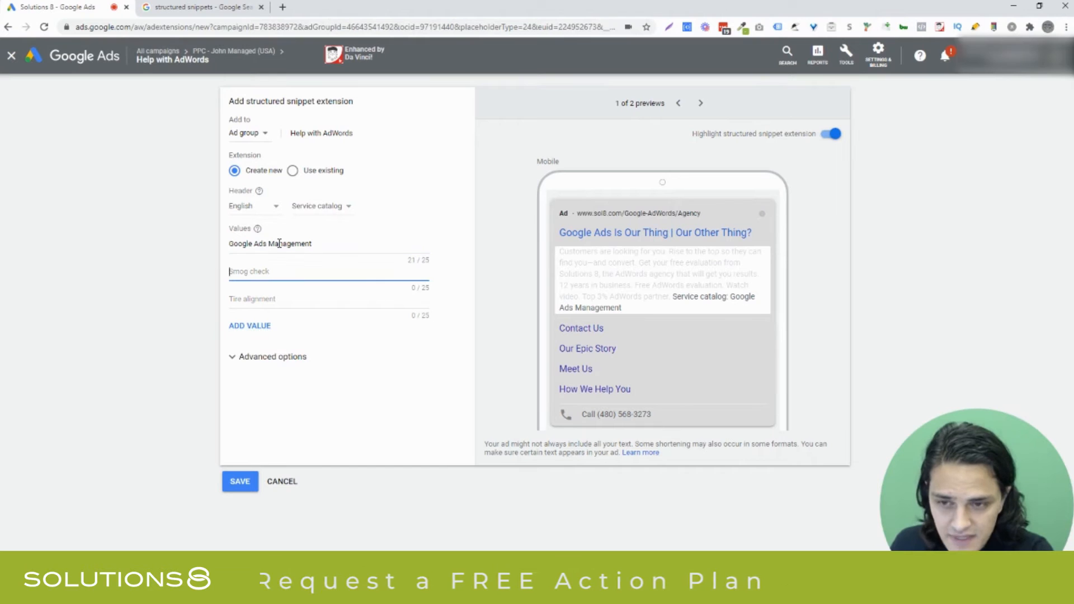
{"action": "type", "text": "Facebook"}
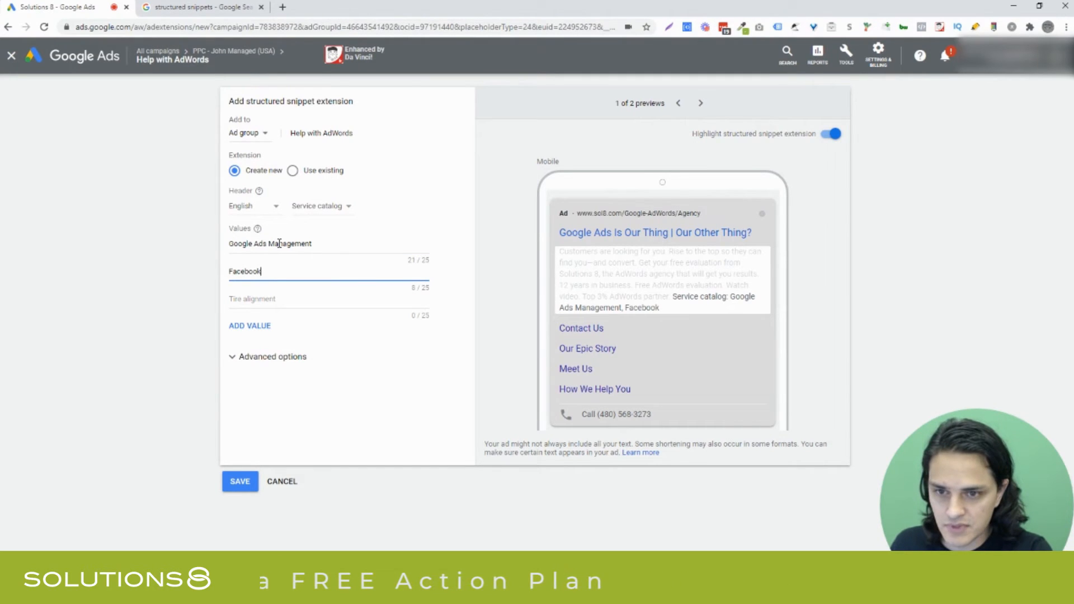
{"action": "type", "text": "Ads Management"}
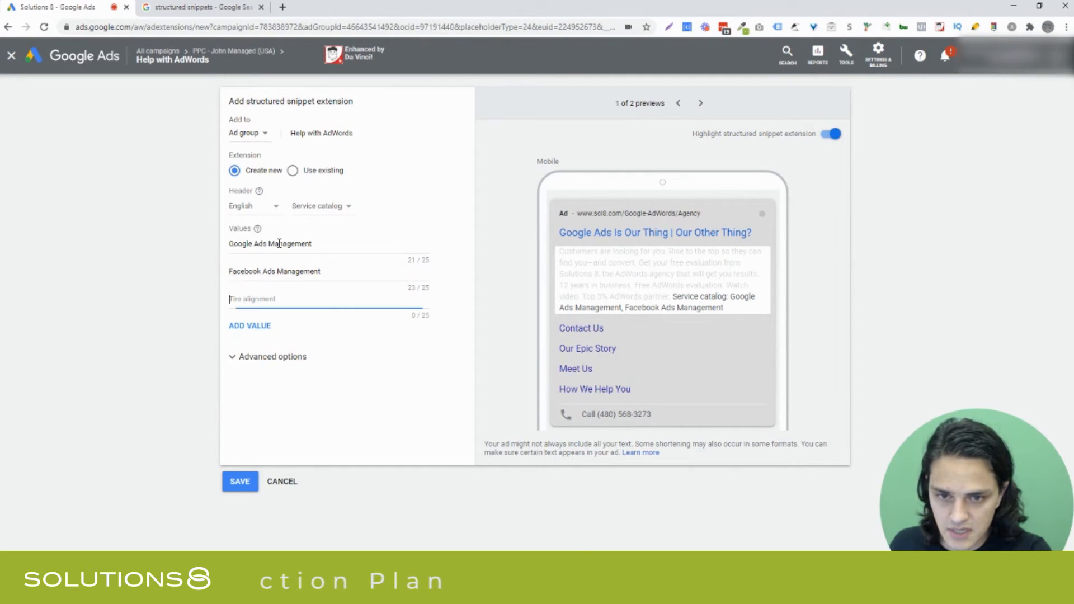
{"action": "type", "text": "Omnichannel Ad Manamagenet"}
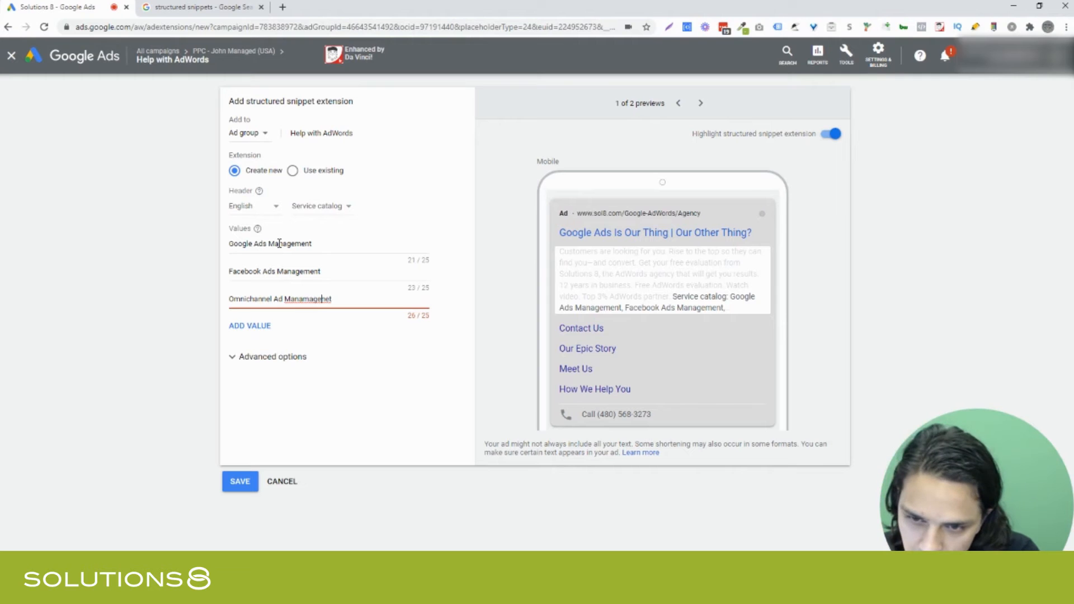
{"action": "double_click", "coordinate": [307, 299]}
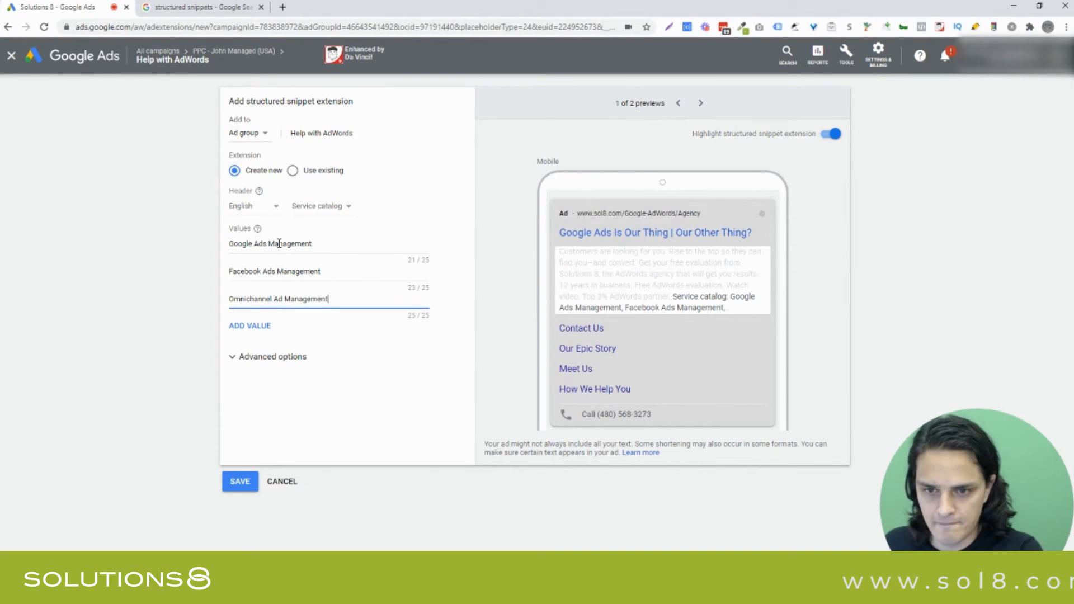
{"action": "mouse_move", "coordinate": [379, 216]}
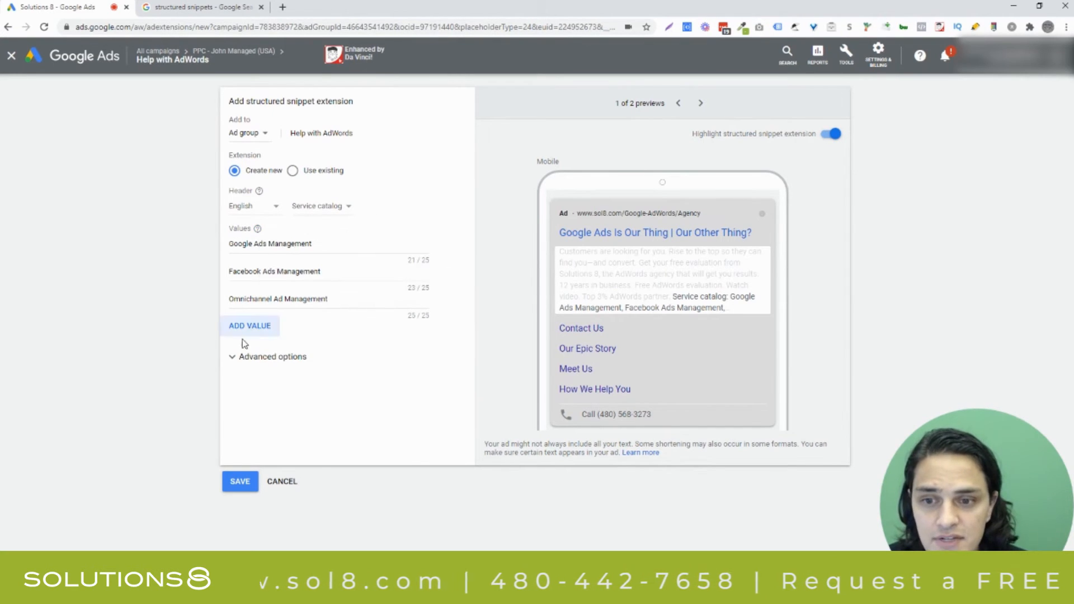
Add seven more empty value fields below the three services using ADD VALUE
{"action": "left_click", "coordinate": [250, 325]}
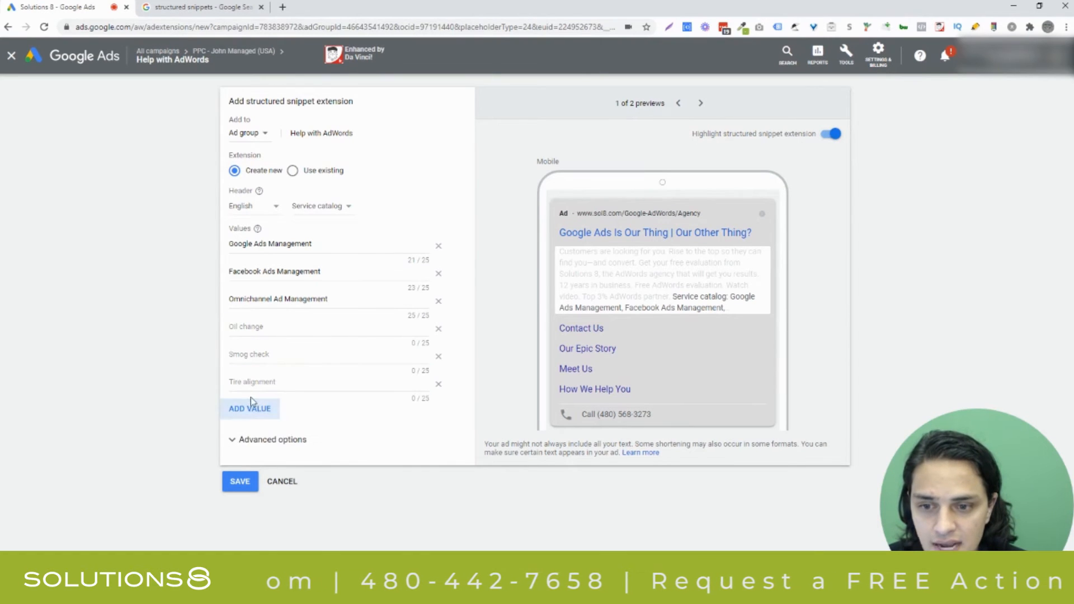
{"action": "left_click", "coordinate": [249, 408]}
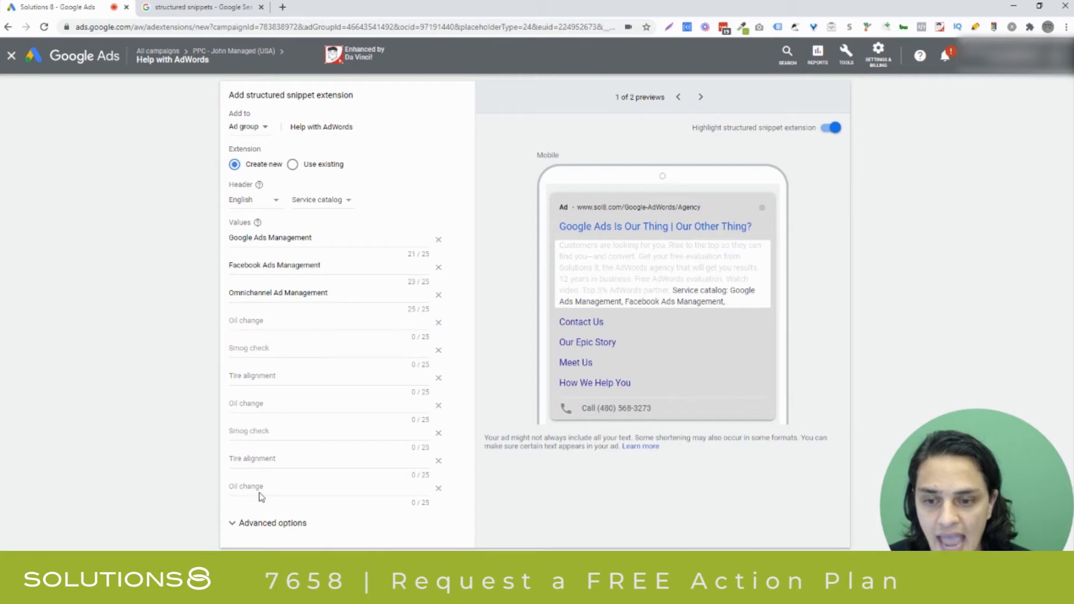
{"action": "scroll", "scroll_direction": "down", "scroll_amount": 3}
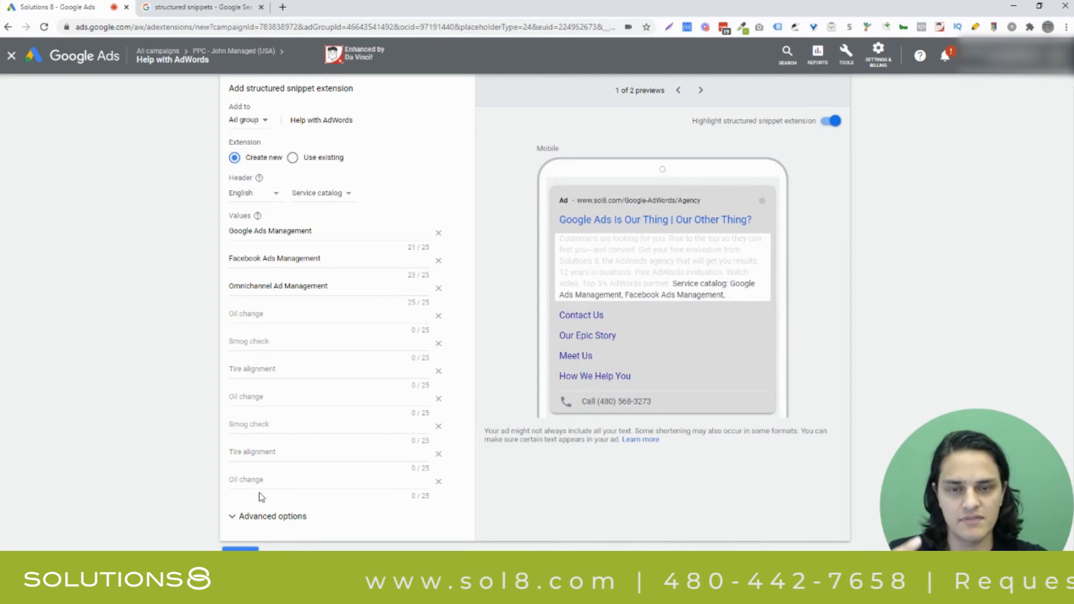
{"action": "mouse_move", "coordinate": [285, 381]}
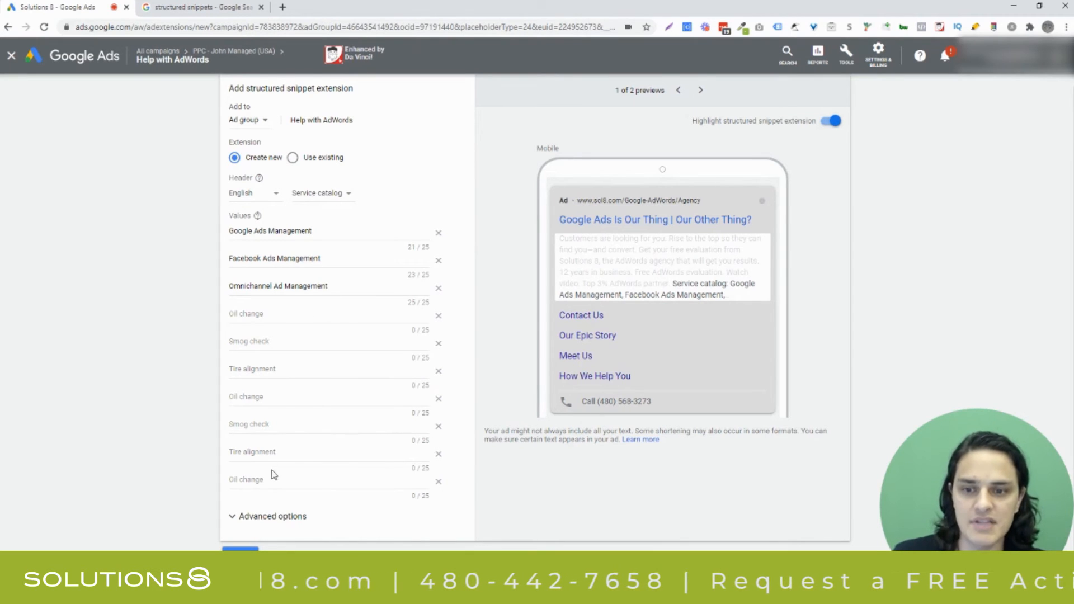
Try Shows, Styles and Types as the header in the preview, leaving Service catalog selected
{"action": "left_click", "coordinate": [318, 192]}
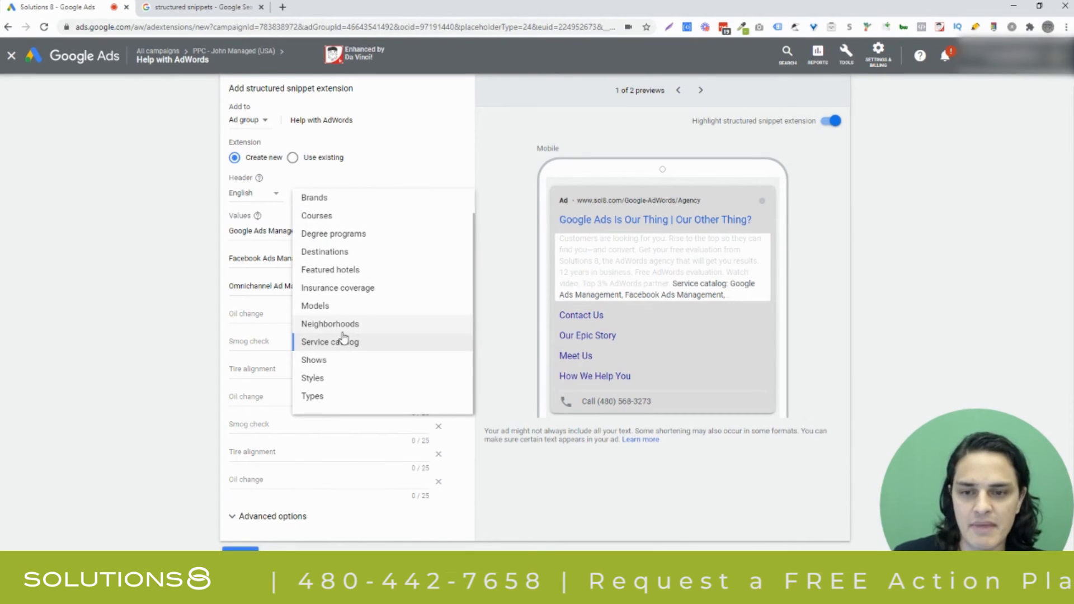
{"action": "mouse_move", "coordinate": [335, 367]}
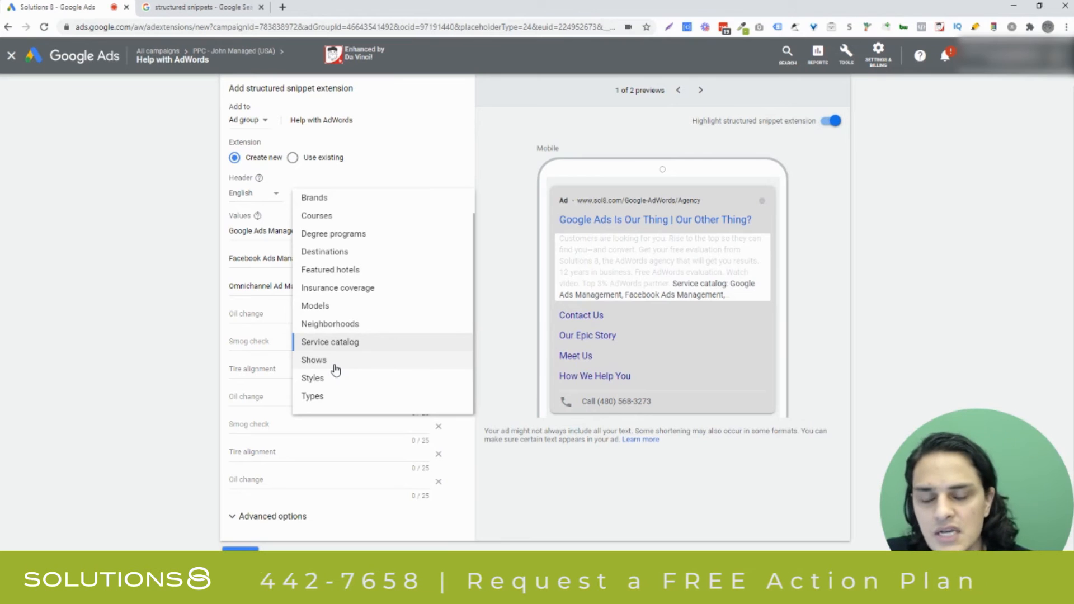
{"action": "left_click", "coordinate": [313, 359]}
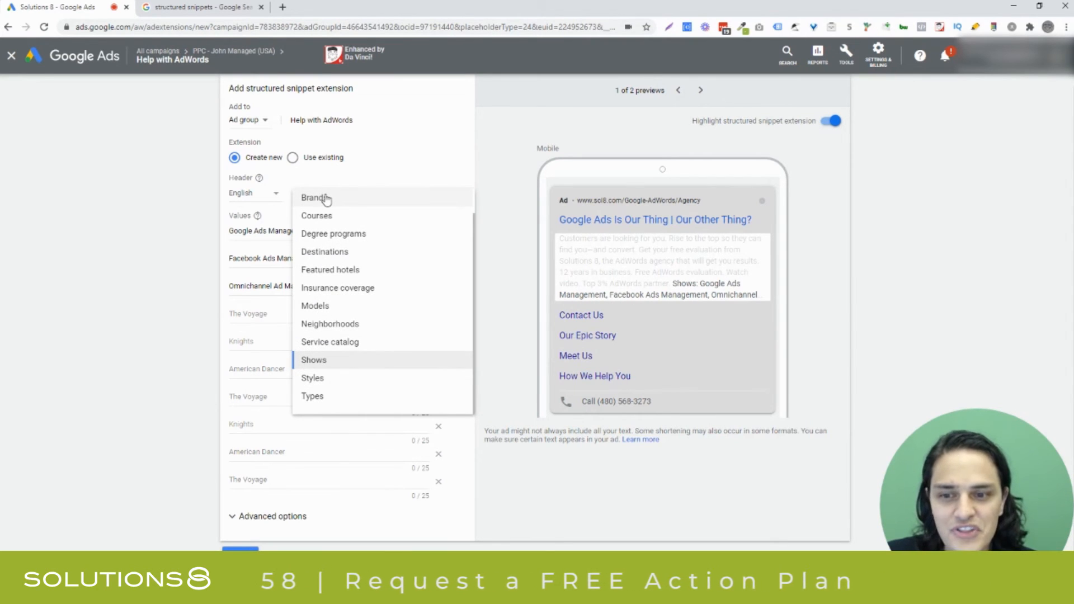
{"action": "left_click", "coordinate": [312, 377]}
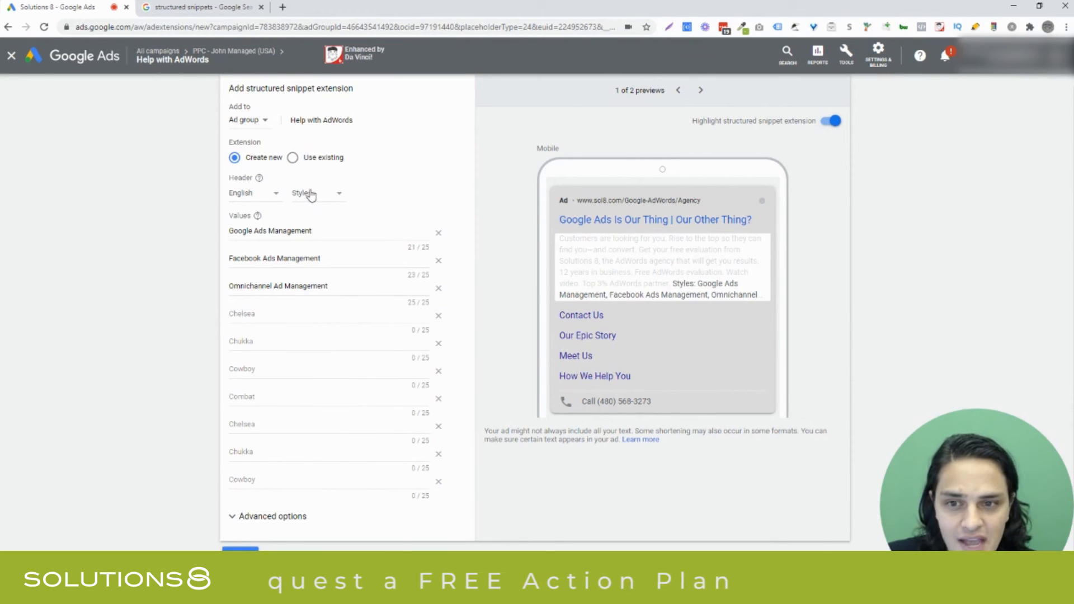
{"action": "left_click", "coordinate": [315, 192]}
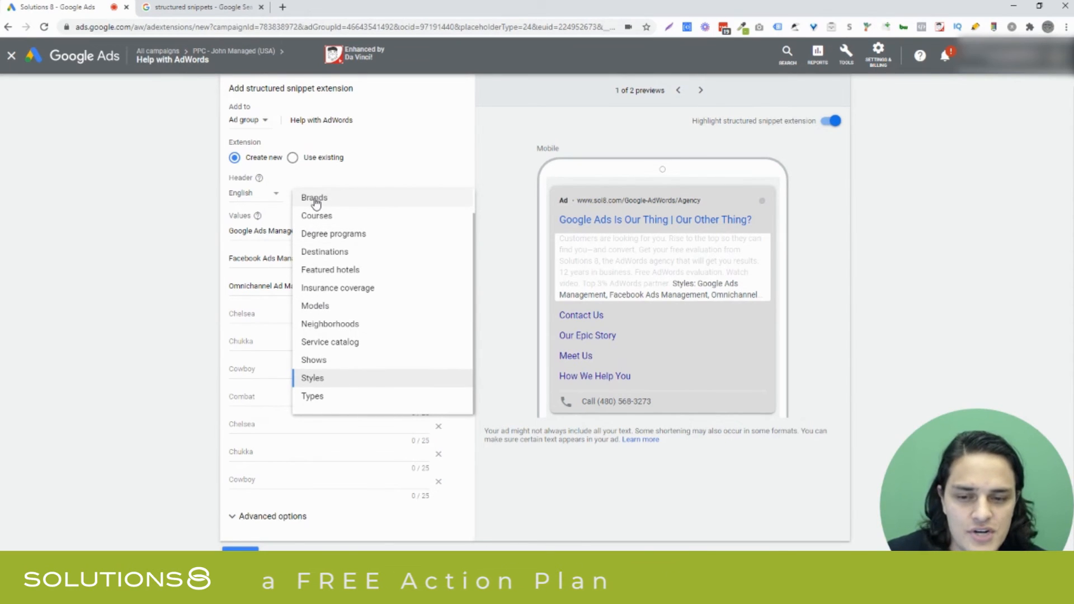
{"action": "left_click", "coordinate": [312, 396]}
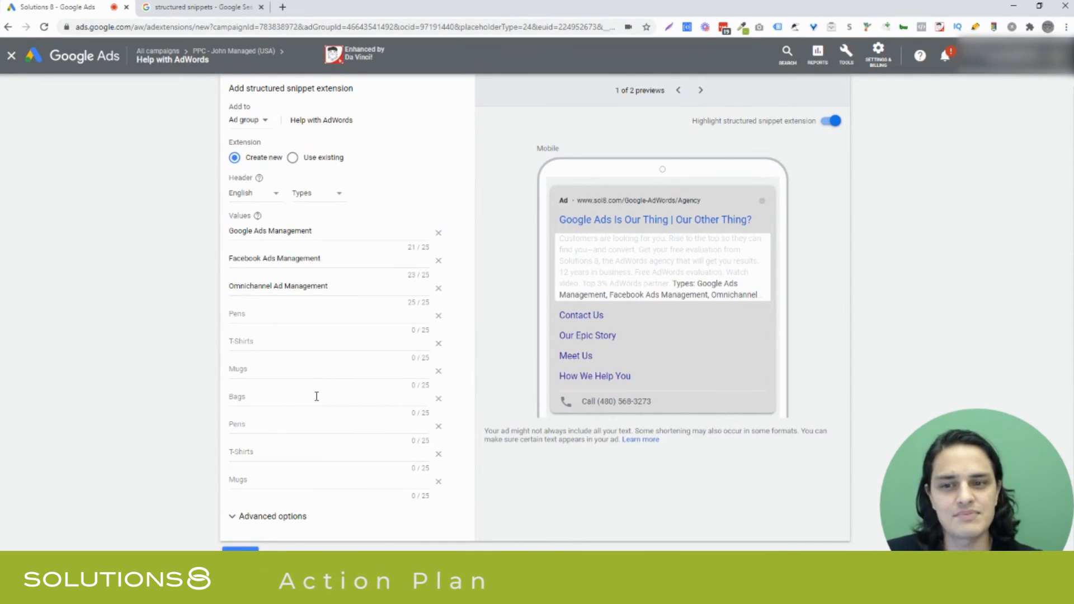
{"action": "mouse_move", "coordinate": [355, 218]}
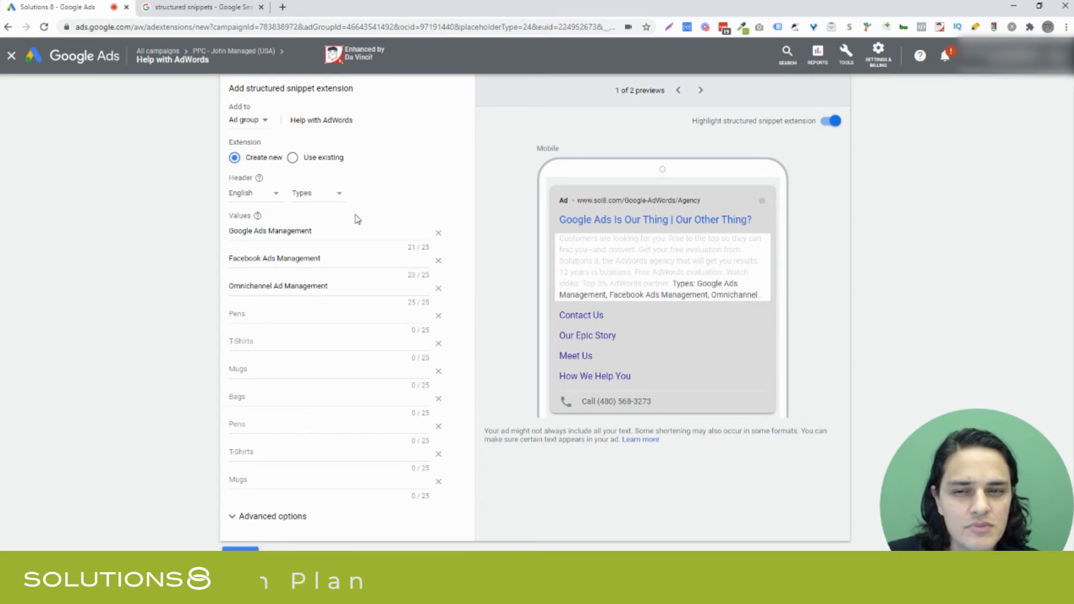
{"action": "left_click", "coordinate": [316, 193]}
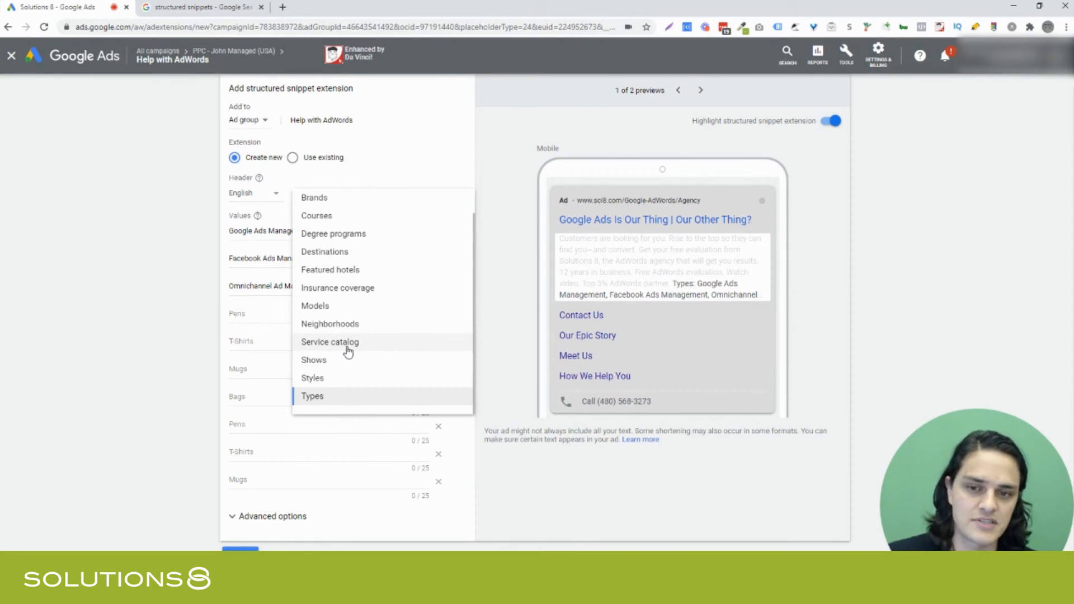
{"action": "mouse_move", "coordinate": [347, 404]}
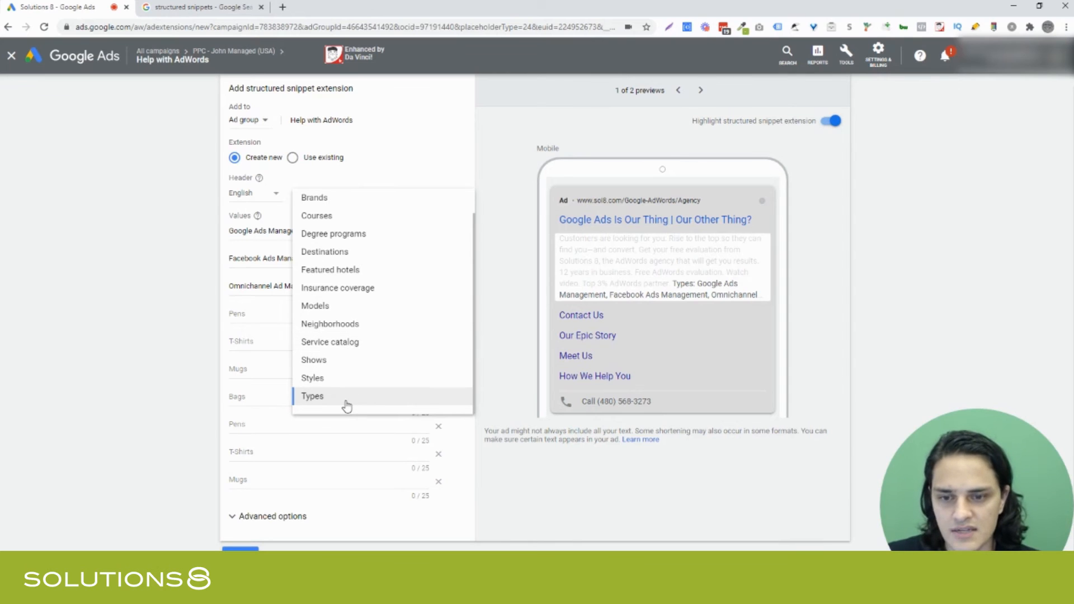
{"action": "mouse_move", "coordinate": [375, 154]}
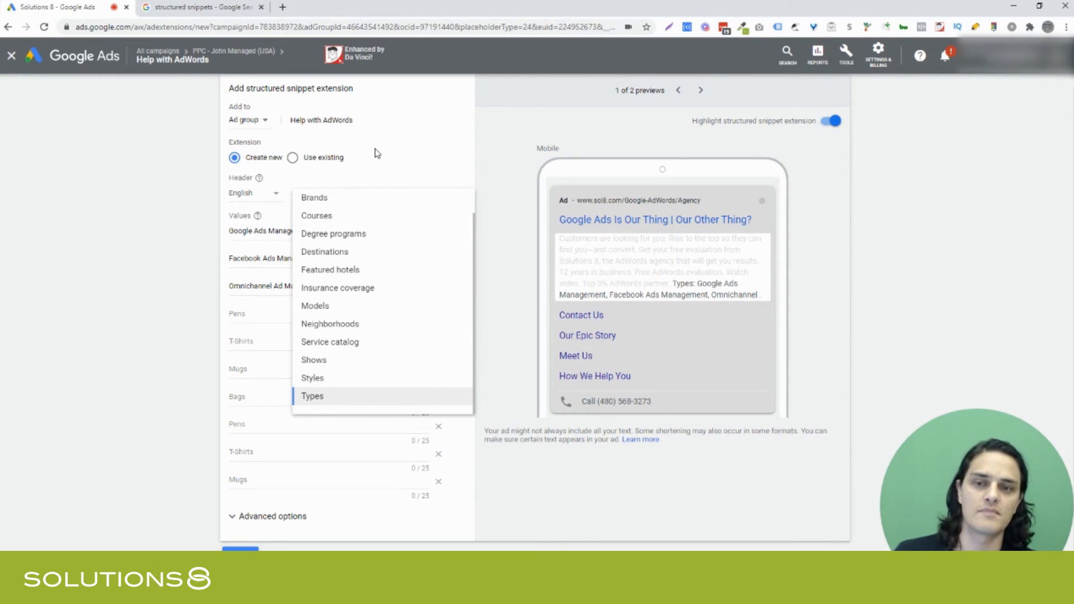
{"action": "left_click", "coordinate": [312, 396]}
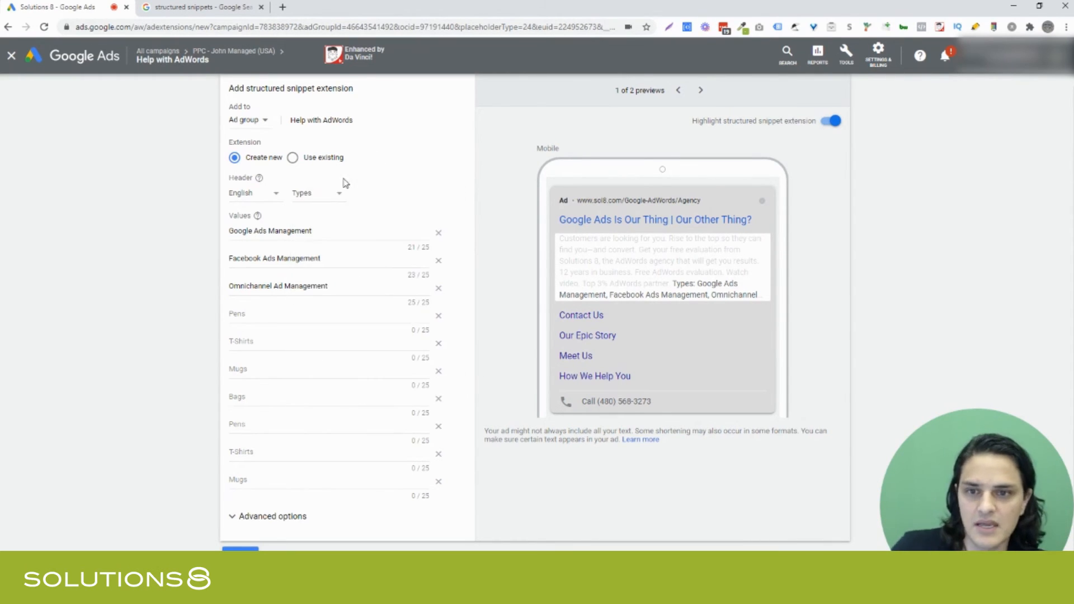
{"action": "left_click", "coordinate": [315, 193]}
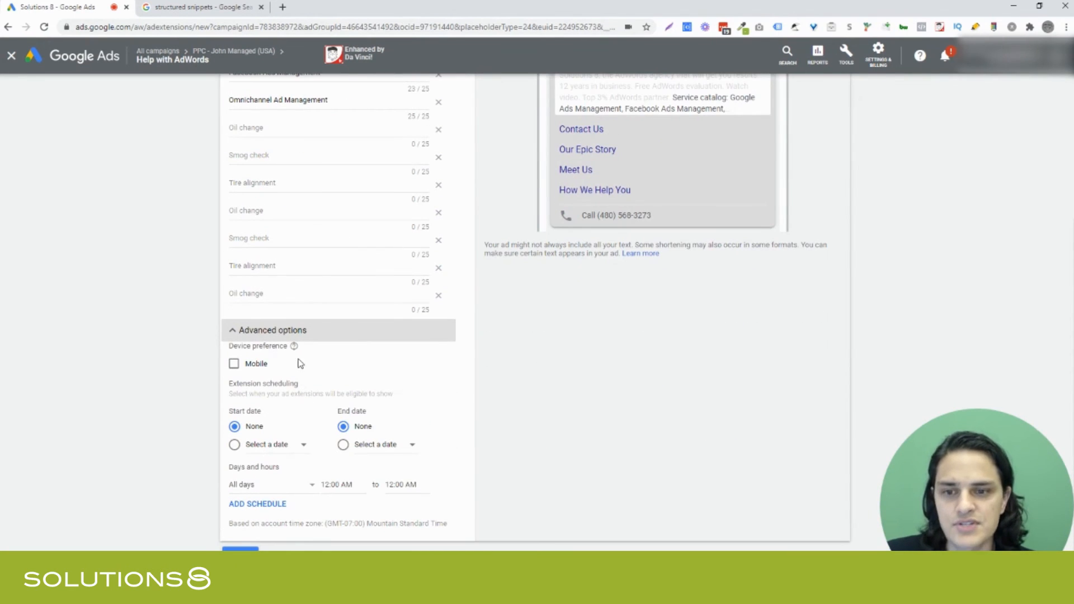
{"action": "mouse_move", "coordinate": [251, 370]}
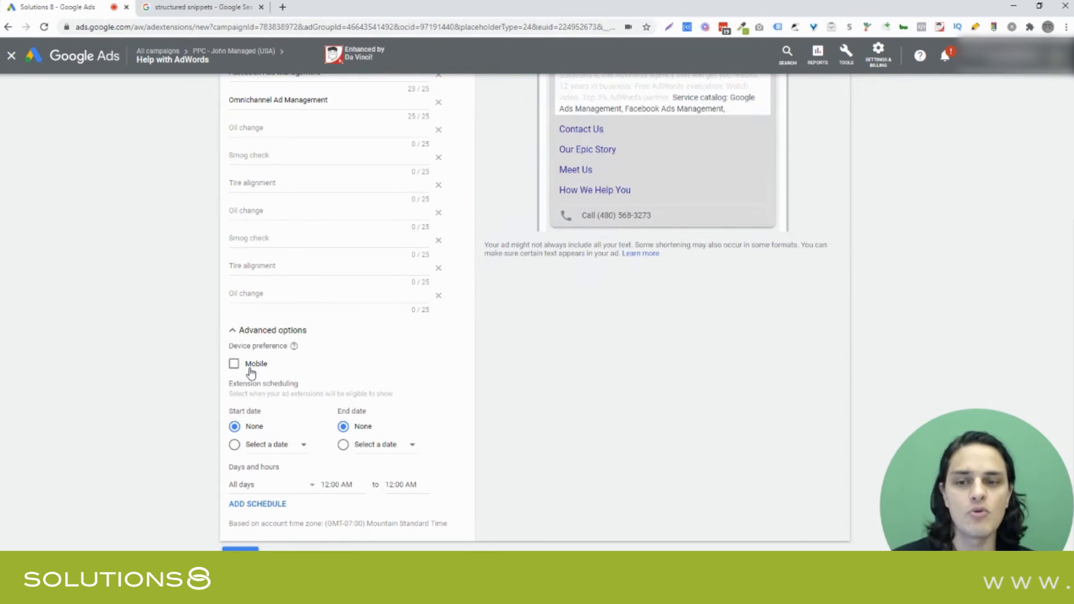
Tick Mobile under Device preference in Advanced options
{"action": "left_click", "coordinate": [233, 363]}
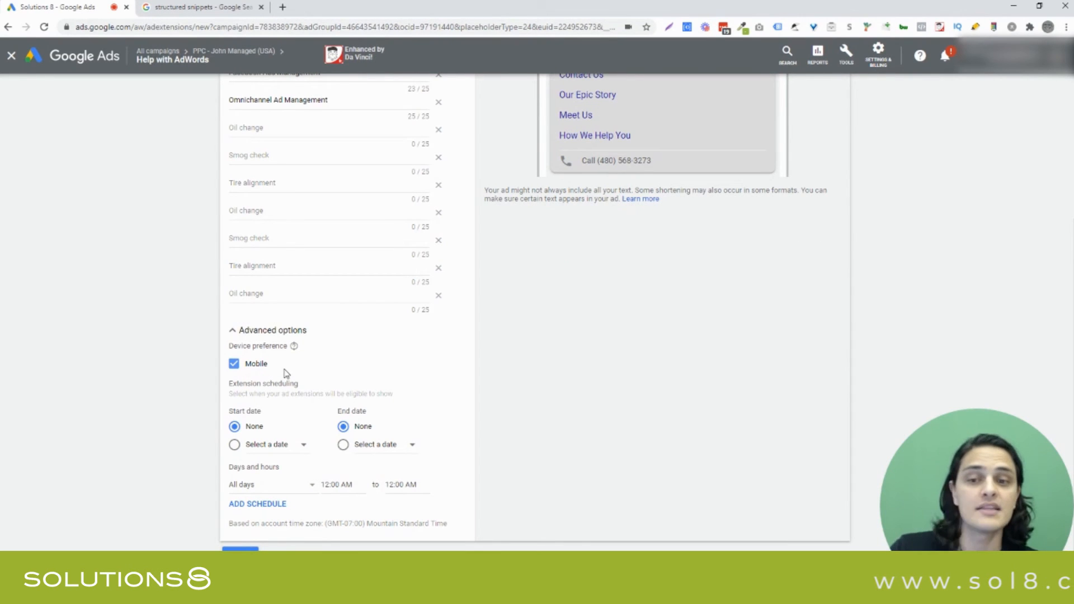
{"action": "scroll", "scroll_direction": "up", "scroll_amount": 3}
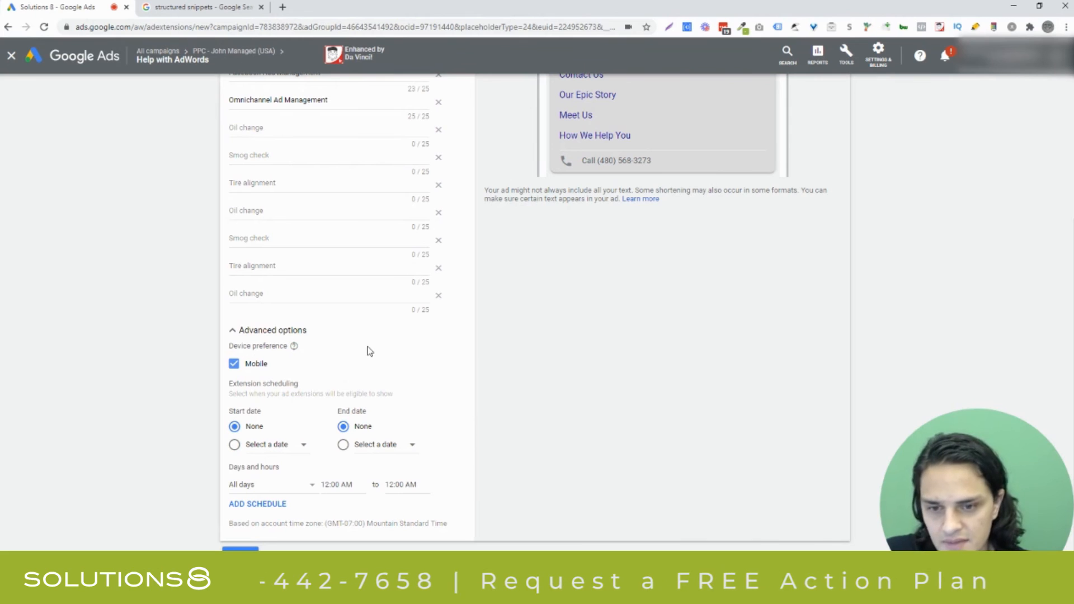
{"action": "scroll", "scroll_direction": "up", "scroll_amount": 3}
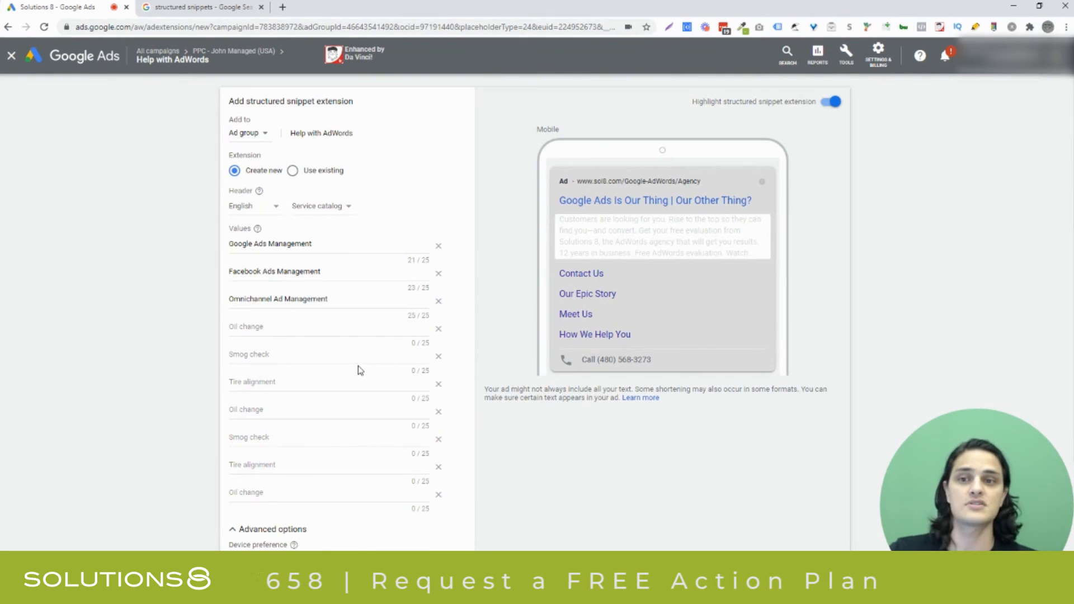
{"action": "scroll", "scroll_direction": "down", "scroll_amount": 3}
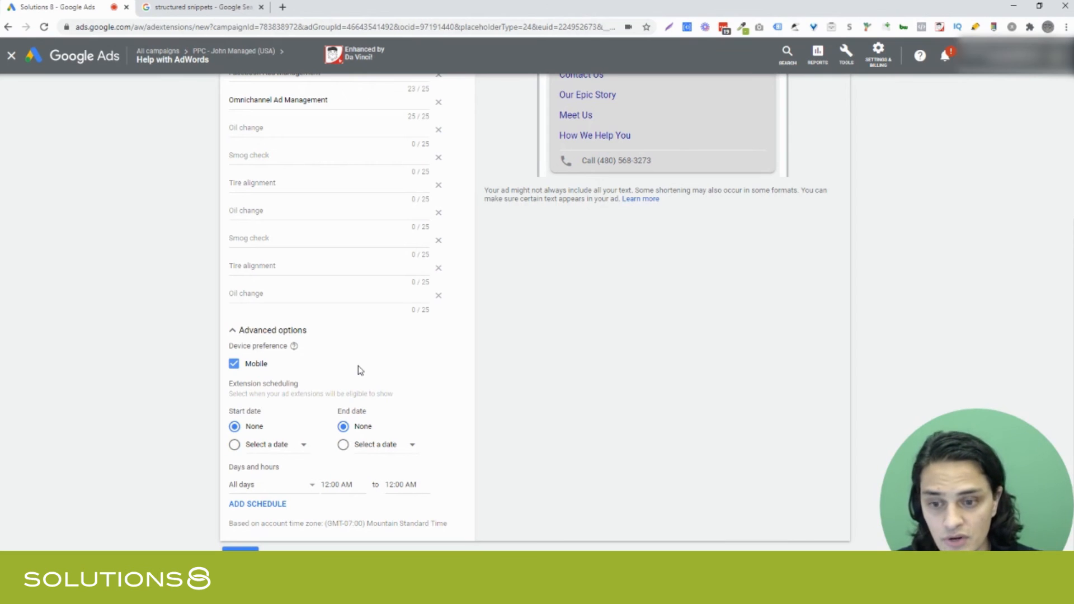
{"action": "mouse_move", "coordinate": [342, 359]}
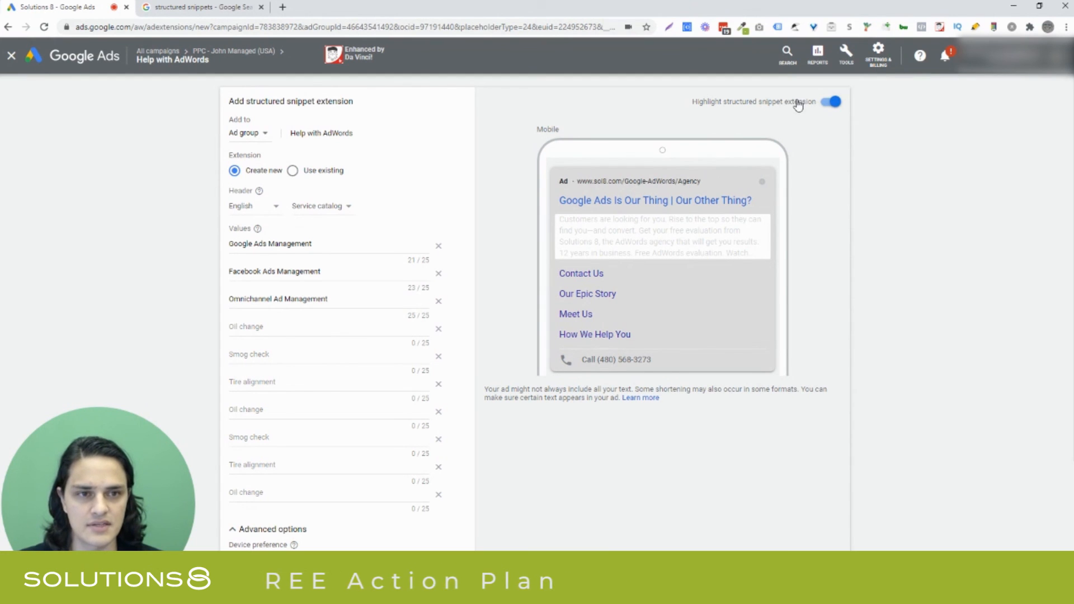
{"action": "mouse_move", "coordinate": [605, 238]}
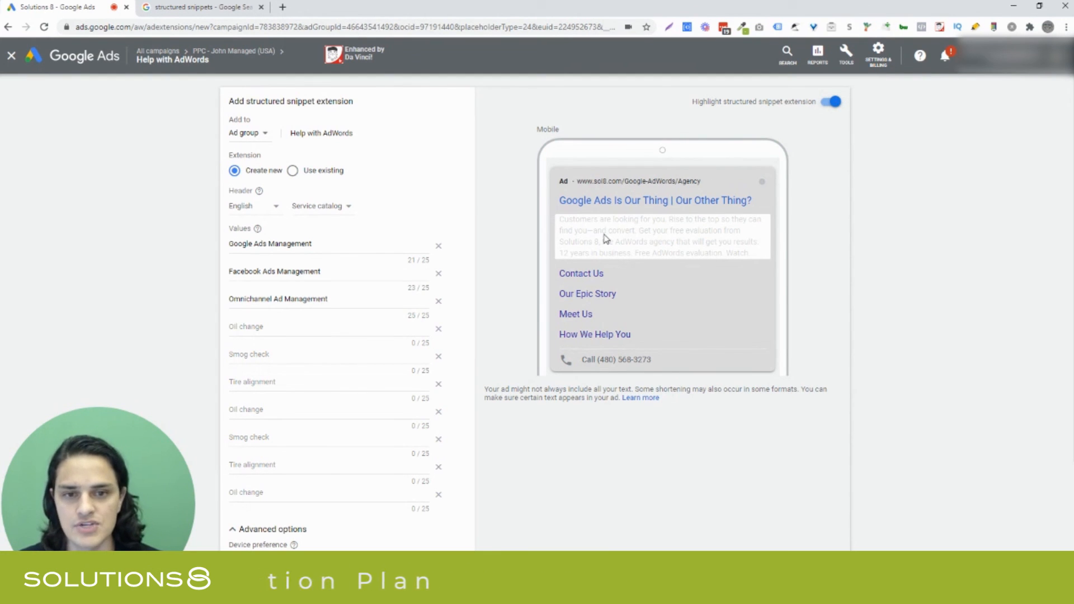
{"action": "left_click", "coordinate": [831, 102]}
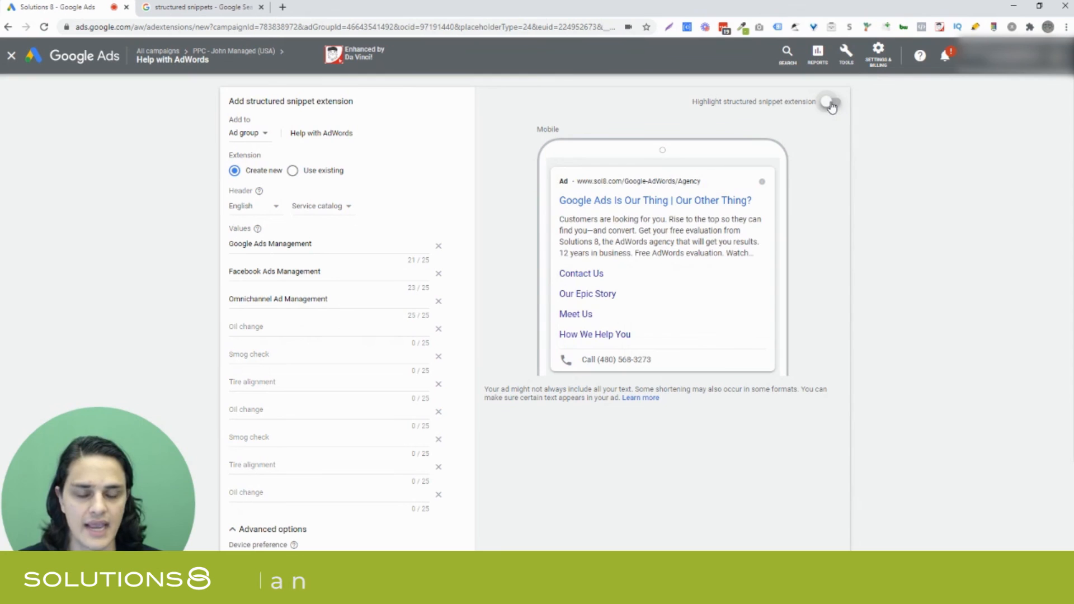
{"action": "left_click", "coordinate": [831, 101]}
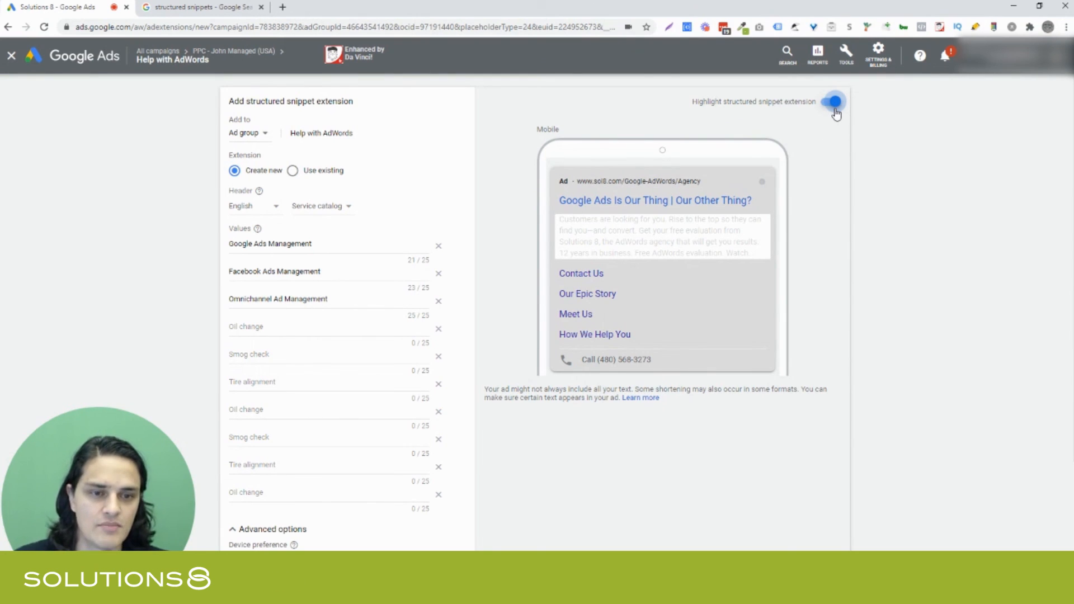
{"action": "mouse_move", "coordinate": [712, 192]}
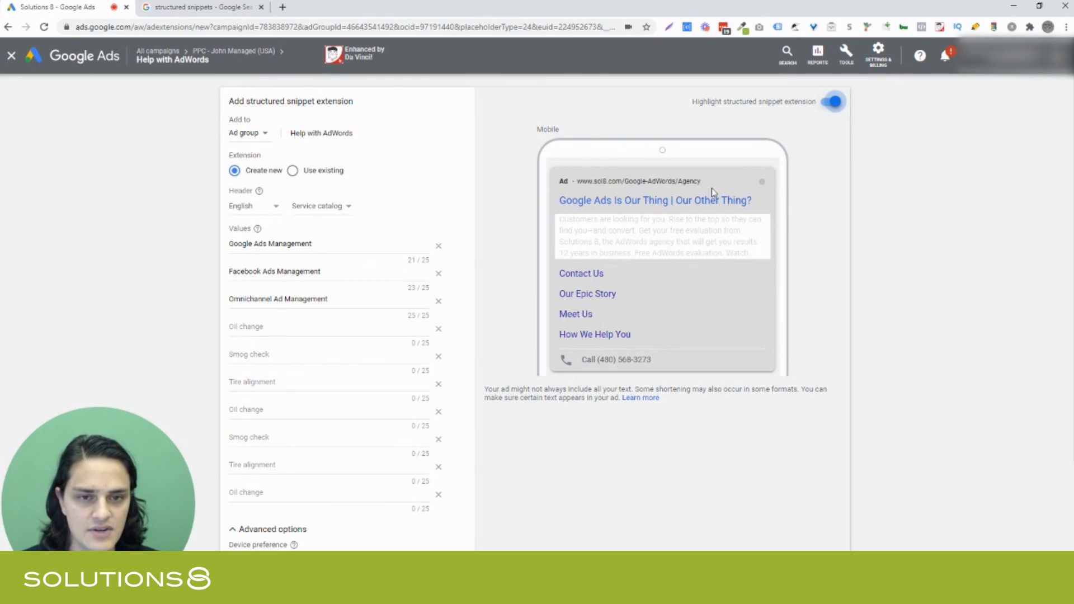
{"action": "mouse_move", "coordinate": [685, 231]}
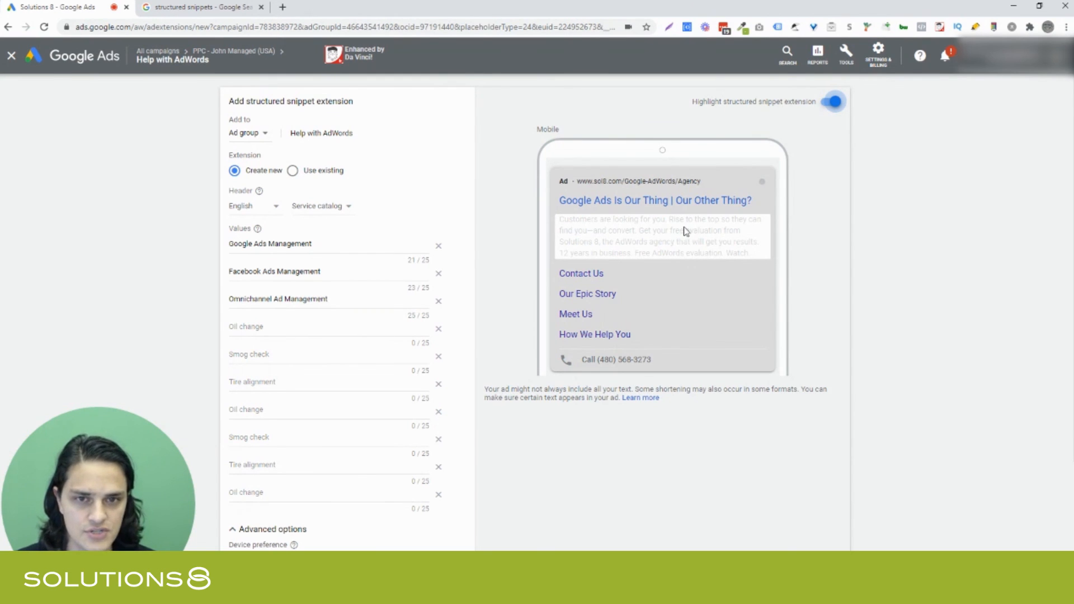
{"action": "scroll", "scroll_direction": "down", "scroll_amount": 3}
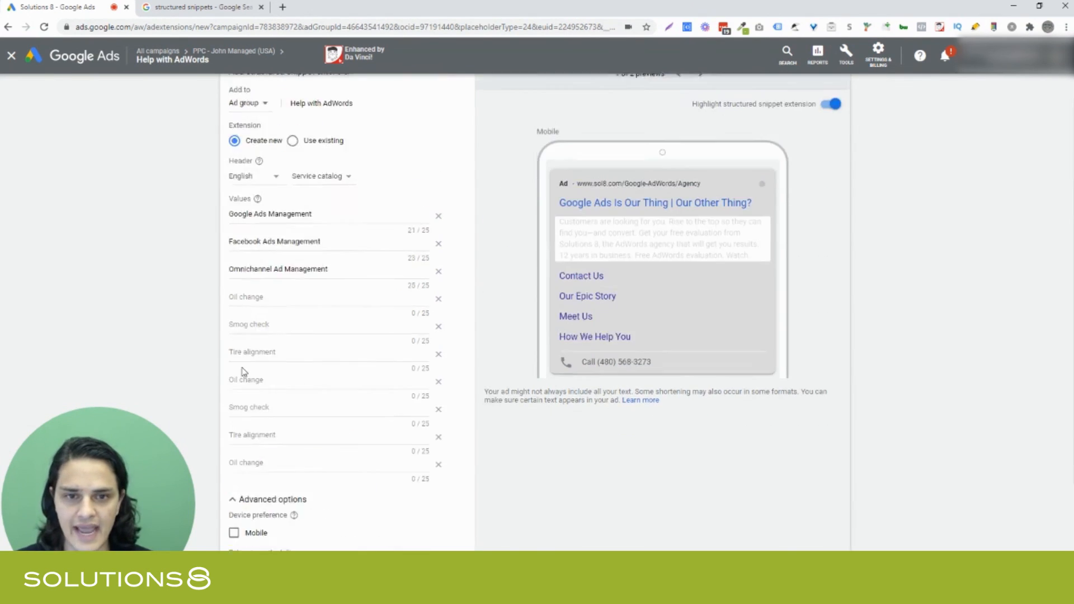
{"action": "scroll", "scroll_direction": "up", "scroll_amount": 3}
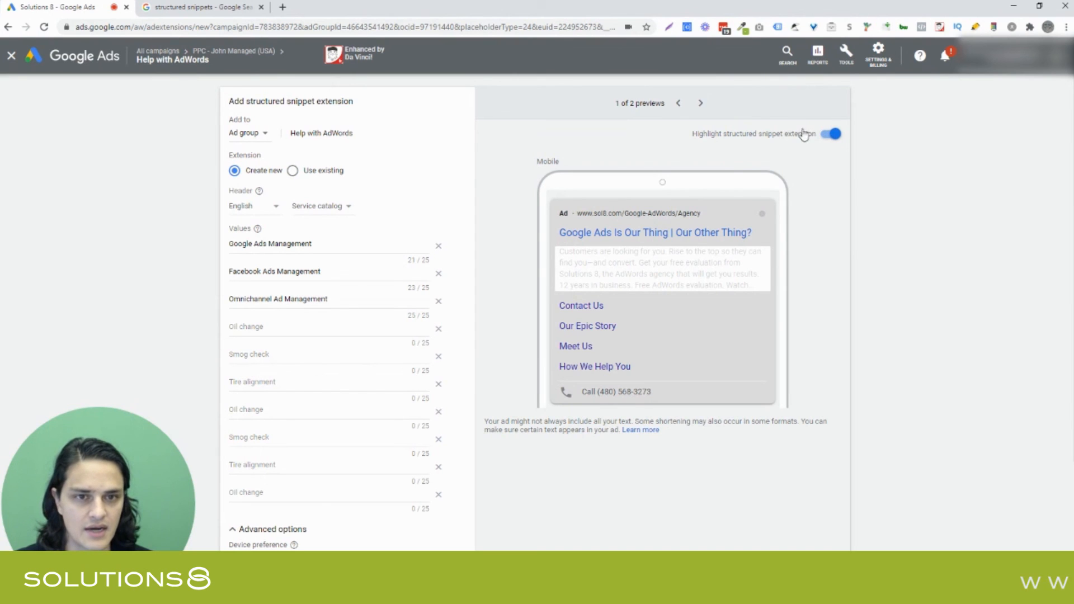
Switch the ad preview to the desktop version (2 of 2)
{"action": "left_click", "coordinate": [700, 103]}
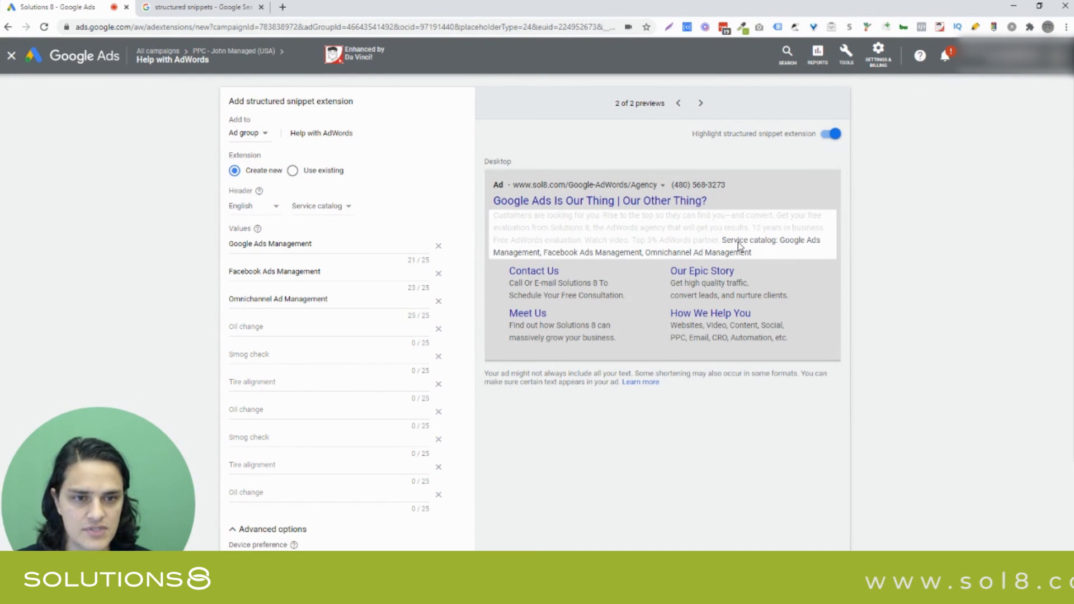
{"action": "mouse_move", "coordinate": [600, 272]}
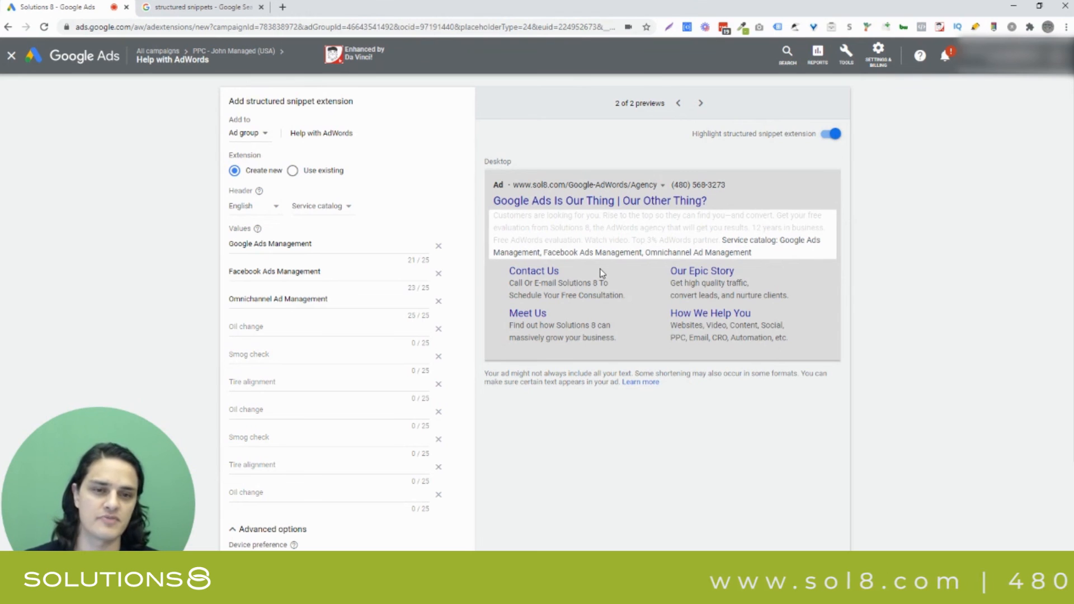
{"action": "mouse_move", "coordinate": [724, 248]}
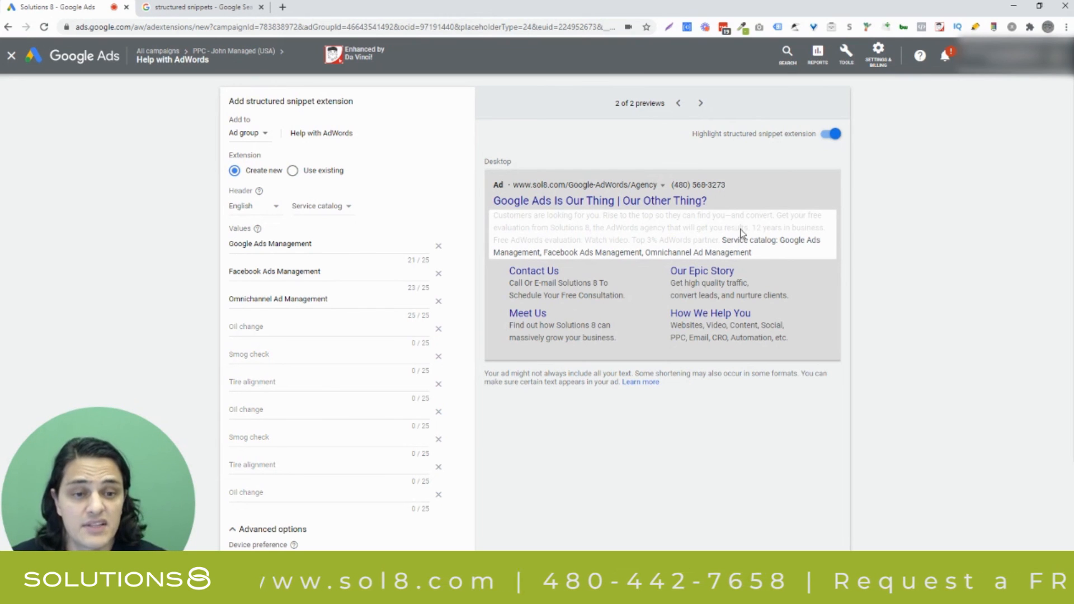
{"action": "left_click", "coordinate": [831, 133]}
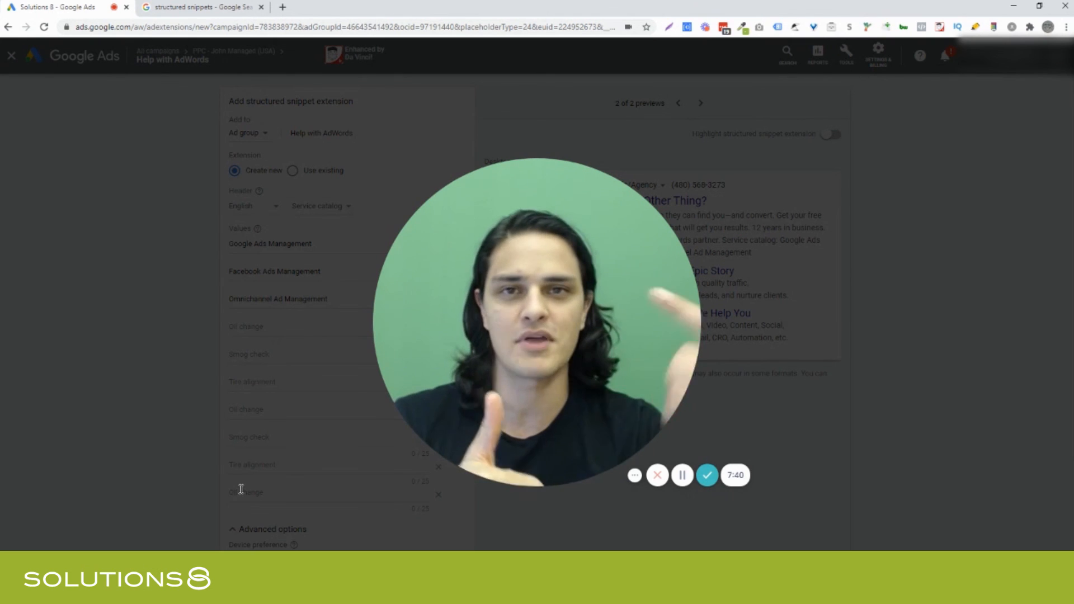
{"action": "mouse_move", "coordinate": [707, 474]}
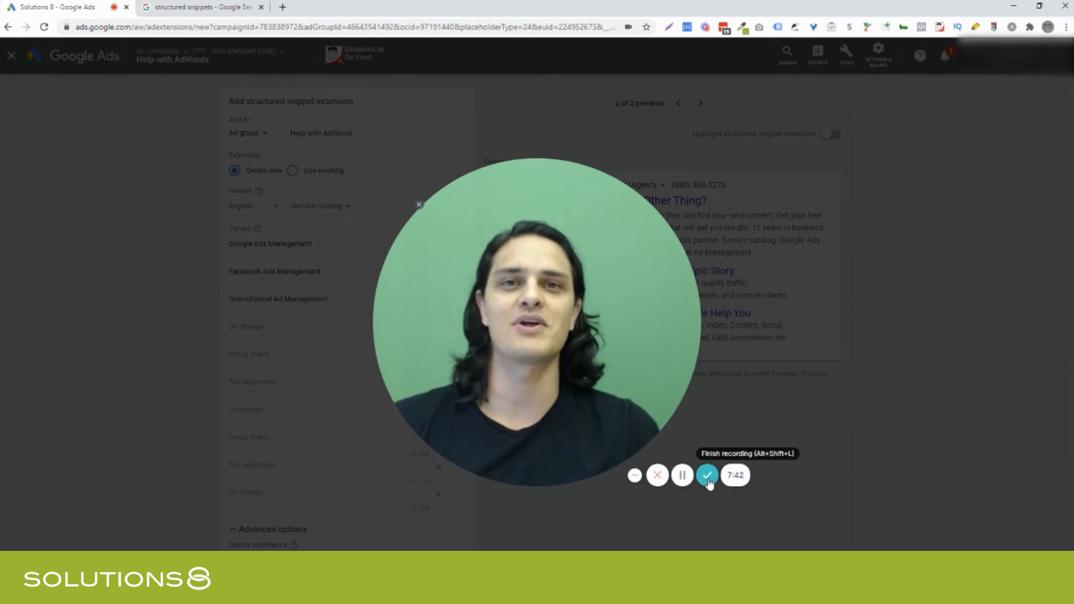